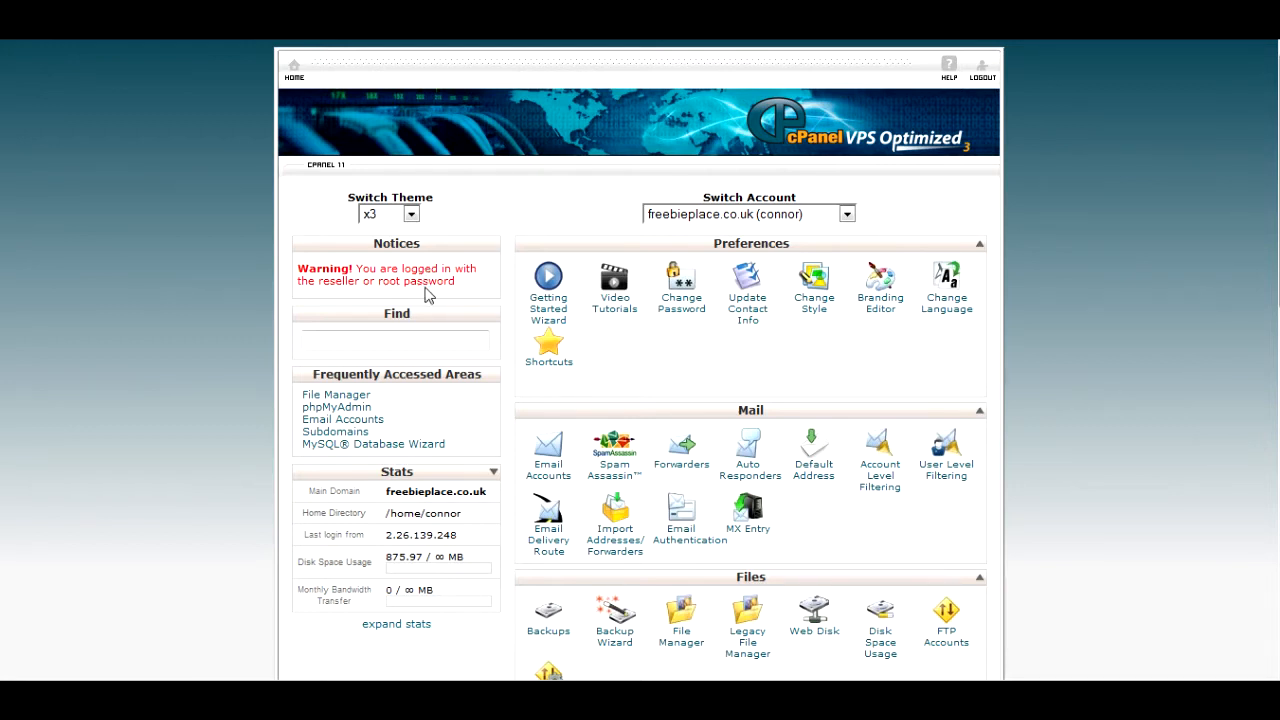
pyautogui.moveTo(420, 324)
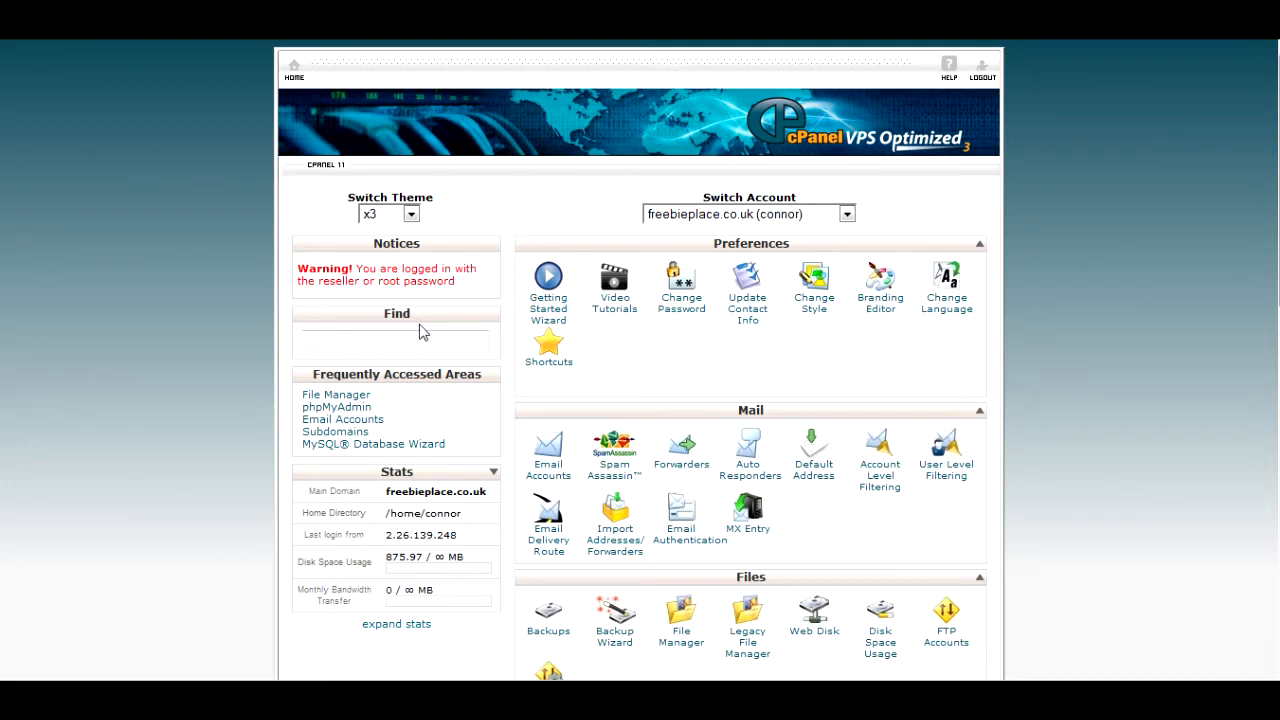
pyautogui.moveTo(760, 224)
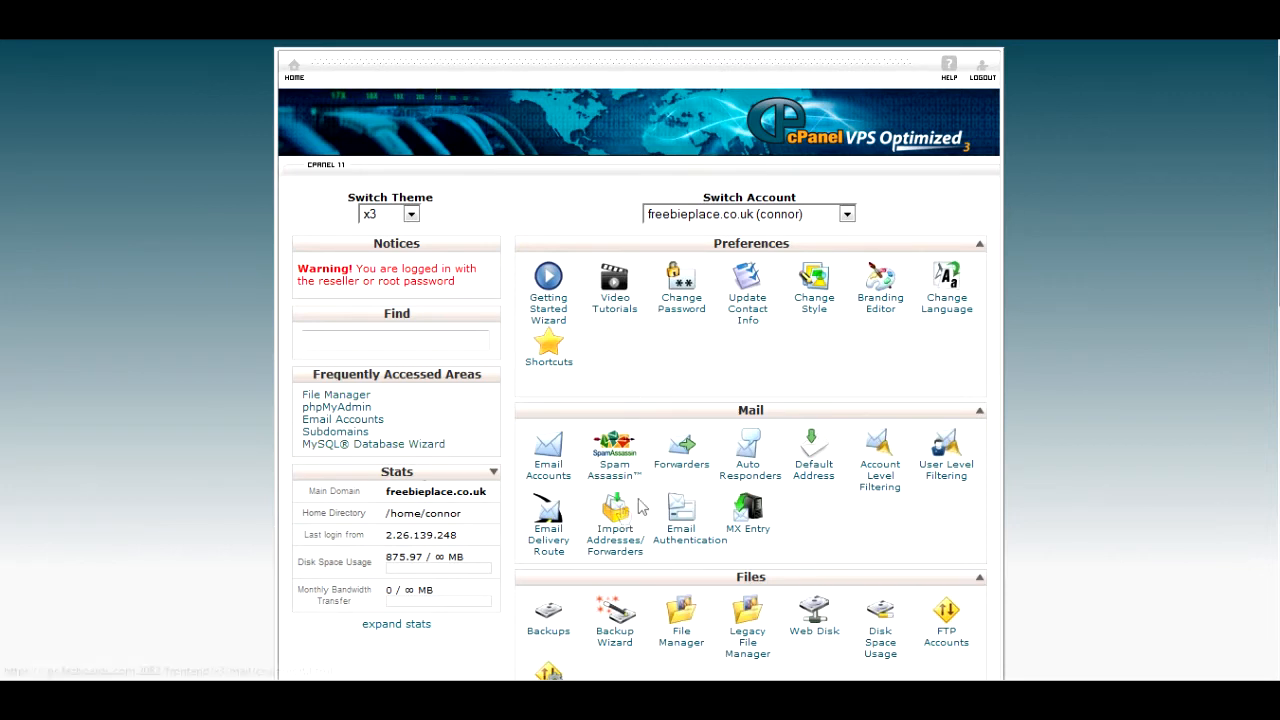
pyautogui.moveTo(752, 410)
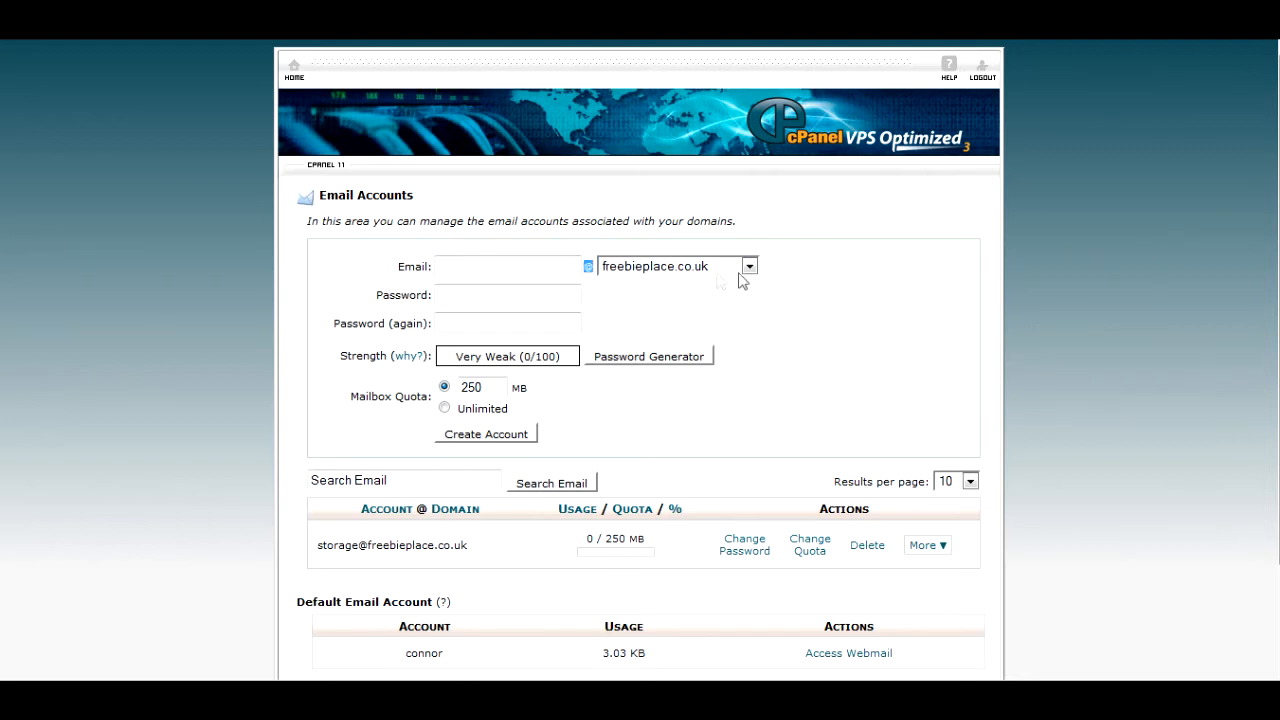
pyautogui.click(508, 268)
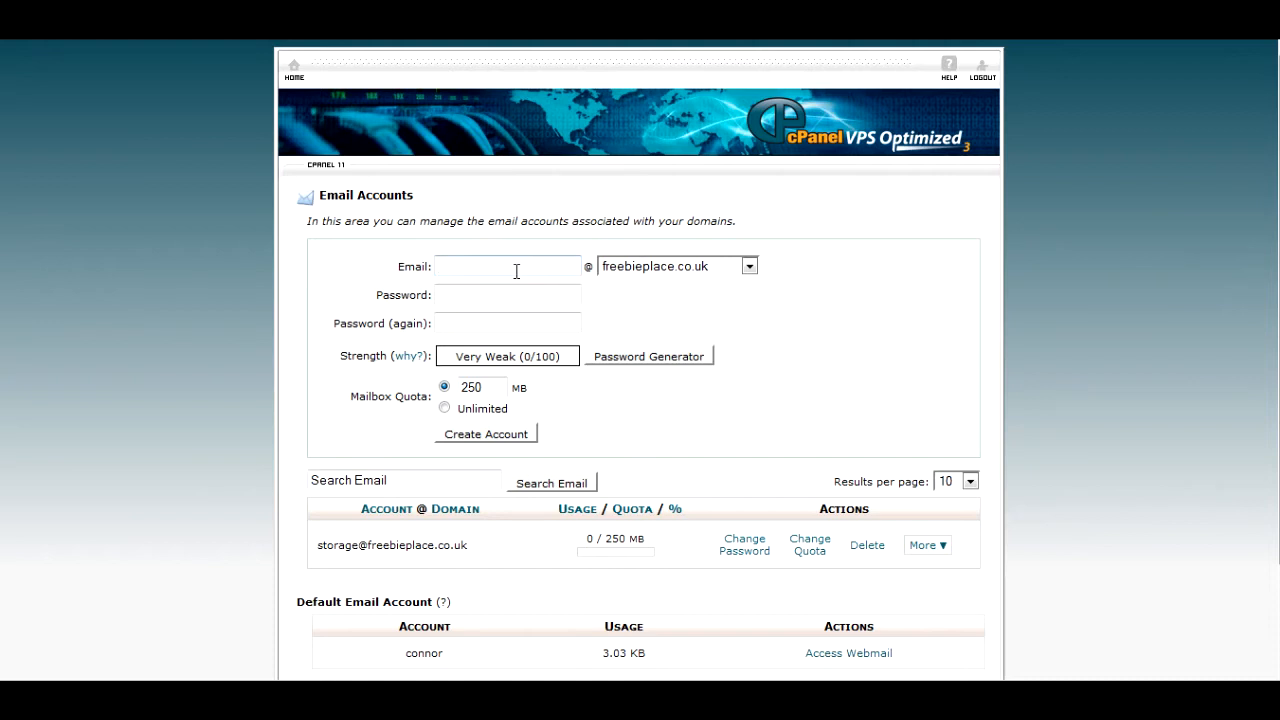
pyautogui.click(508, 266)
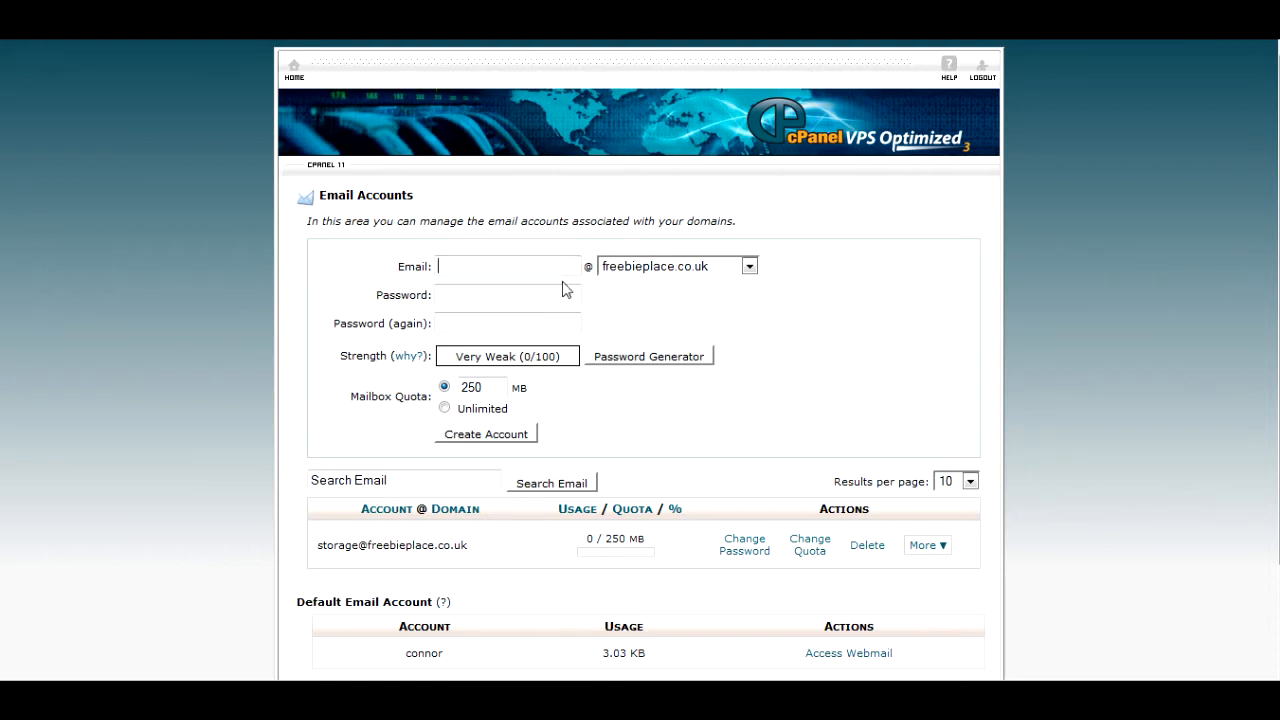
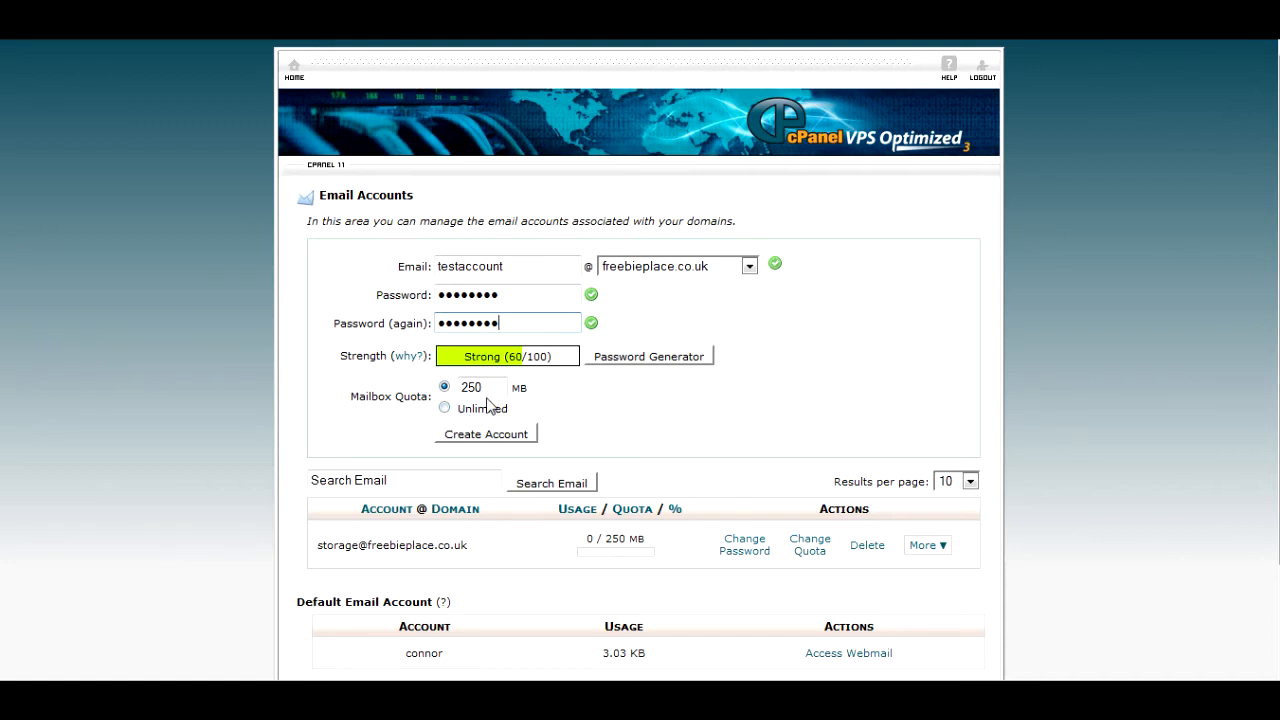
pyautogui.moveTo(464, 428)
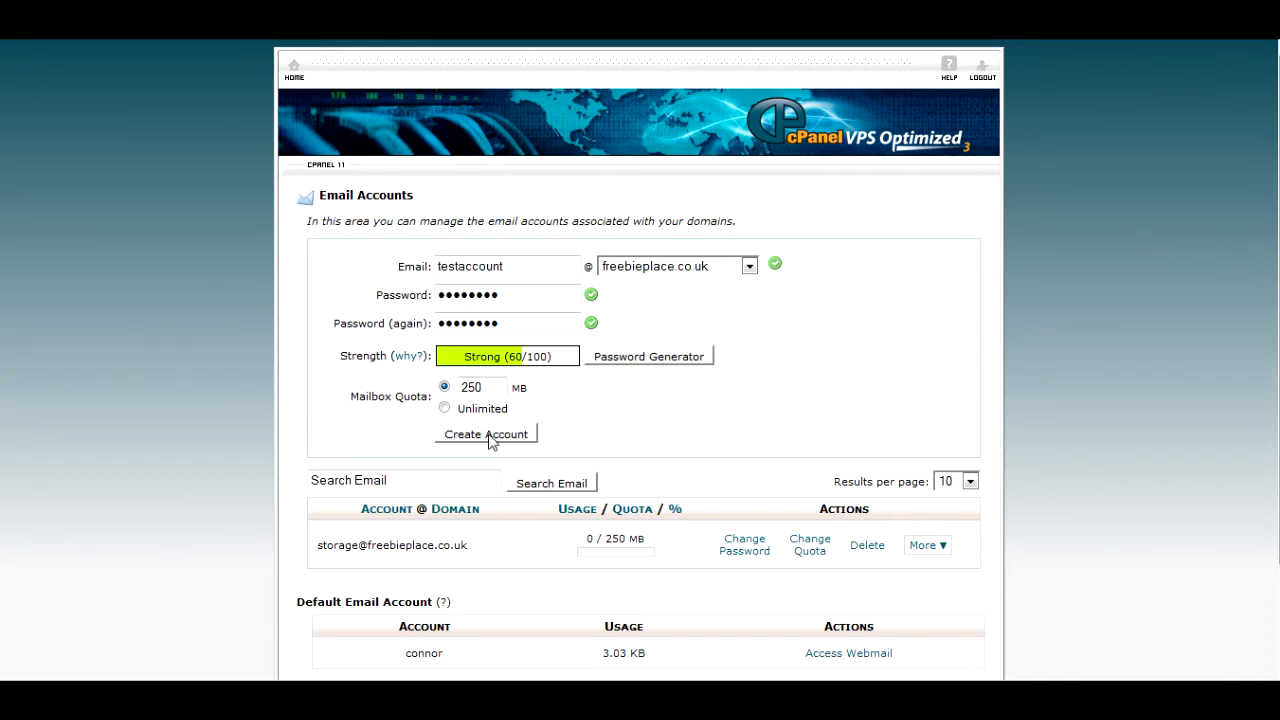
pyautogui.moveTo(464, 456)
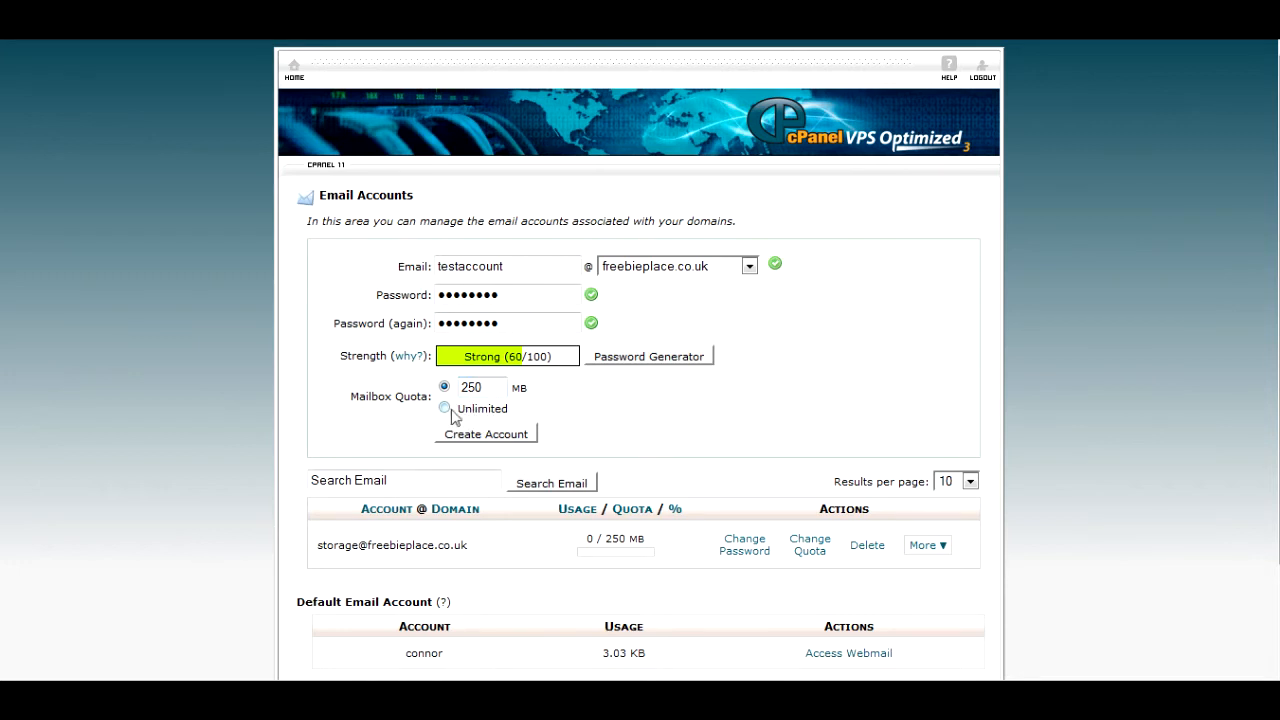
pyautogui.click(444, 388)
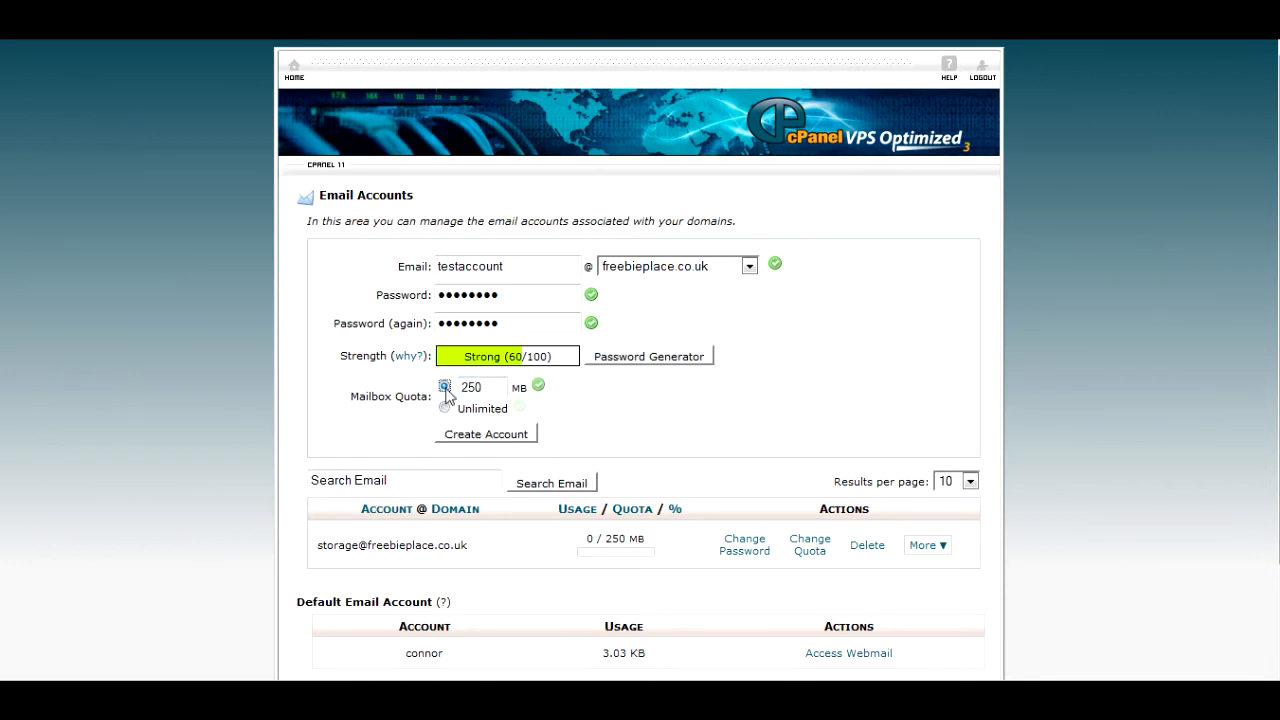
pyautogui.click(484, 432)
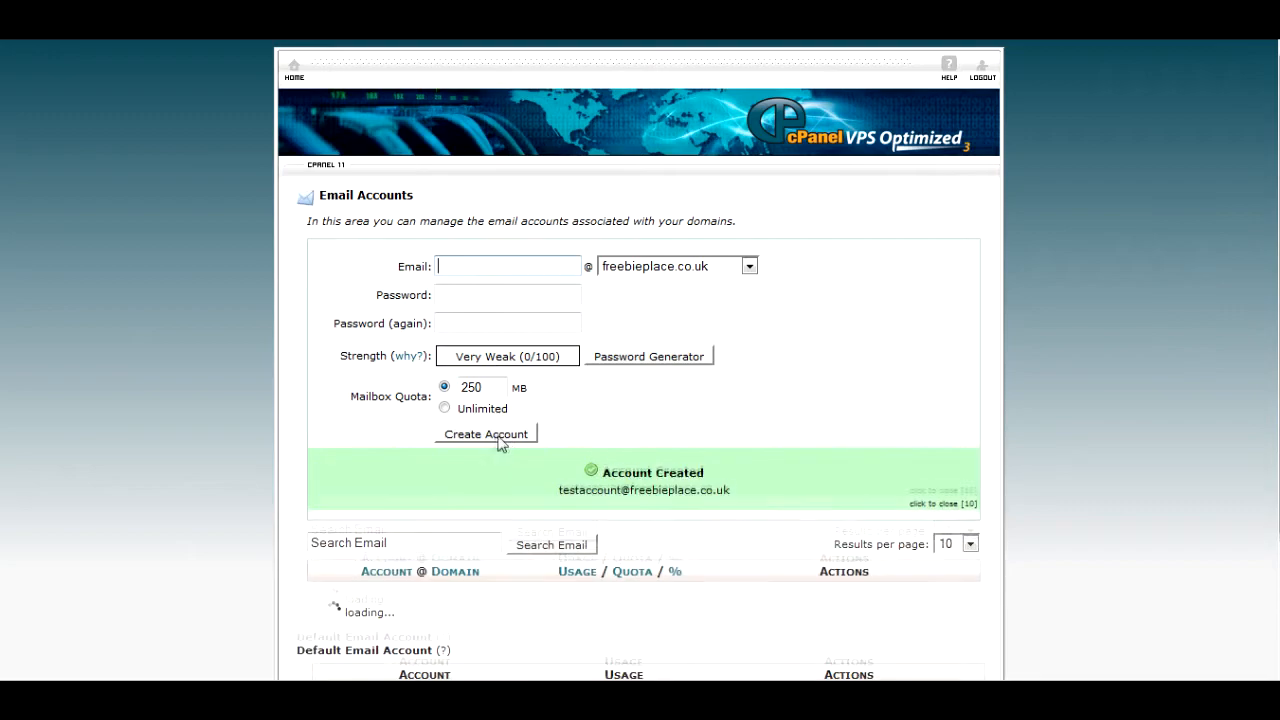
pyautogui.scroll(-3)
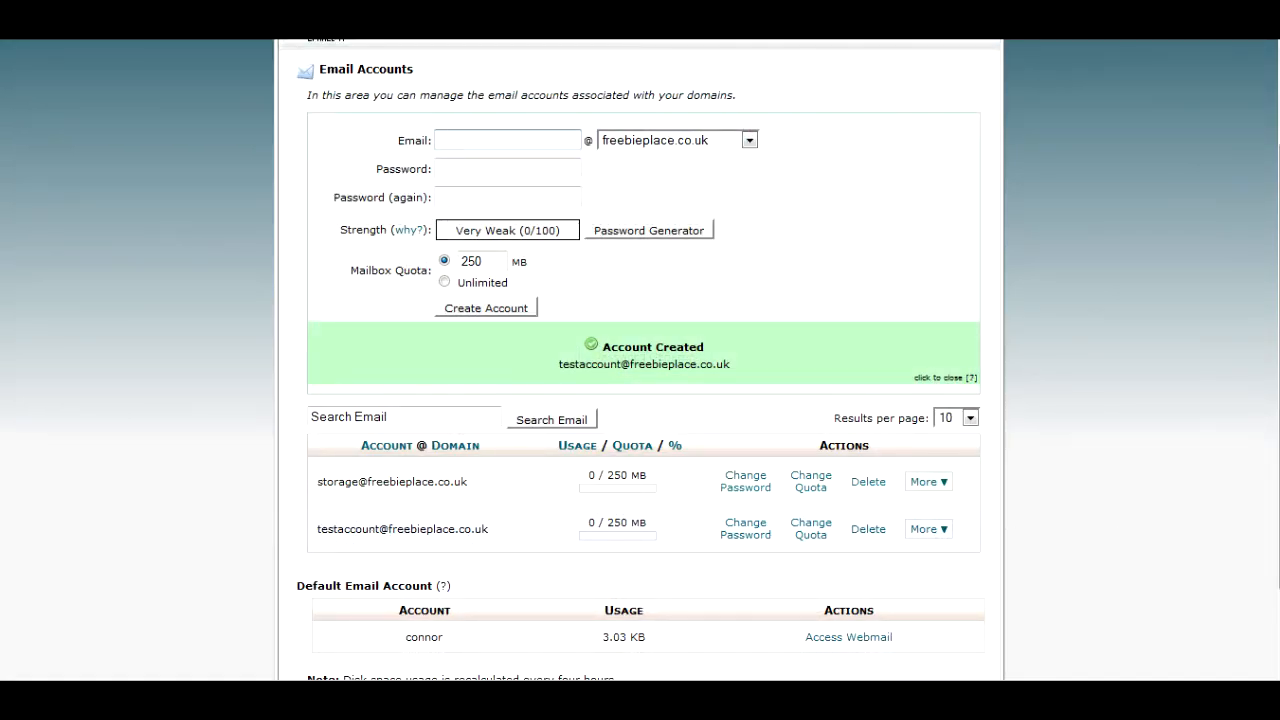
pyautogui.moveTo(924, 528)
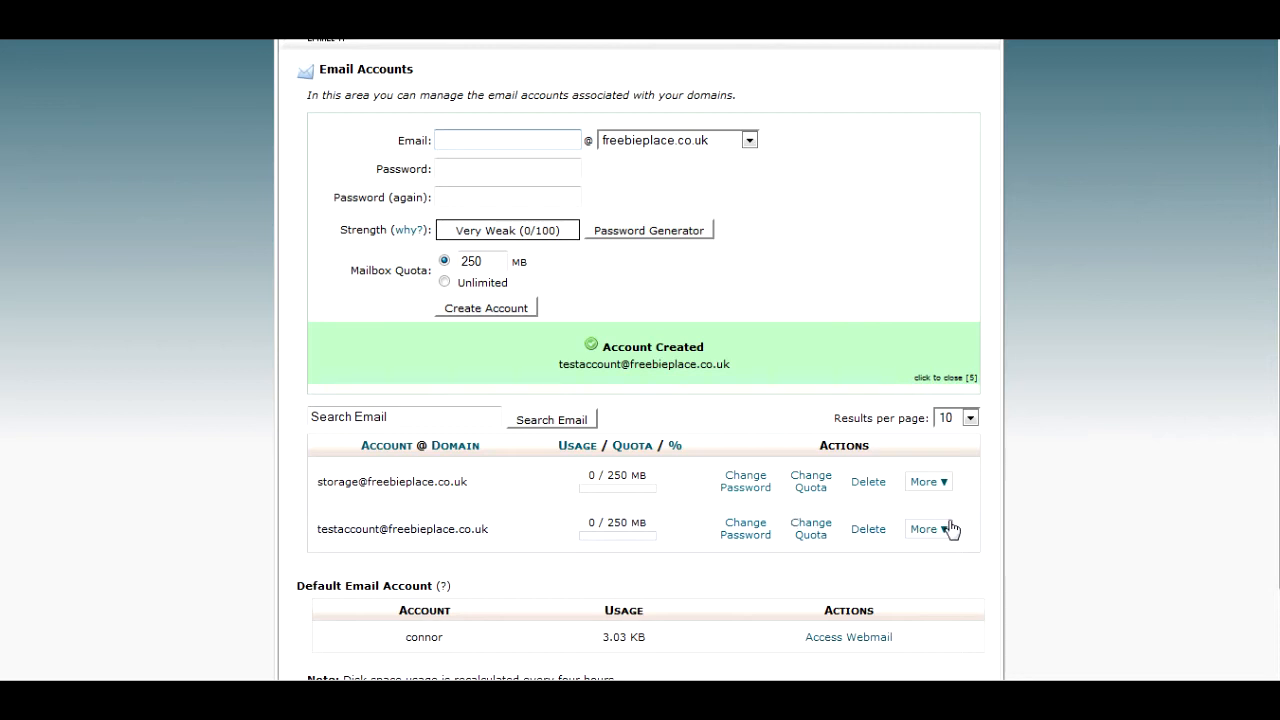
pyautogui.click(928, 528)
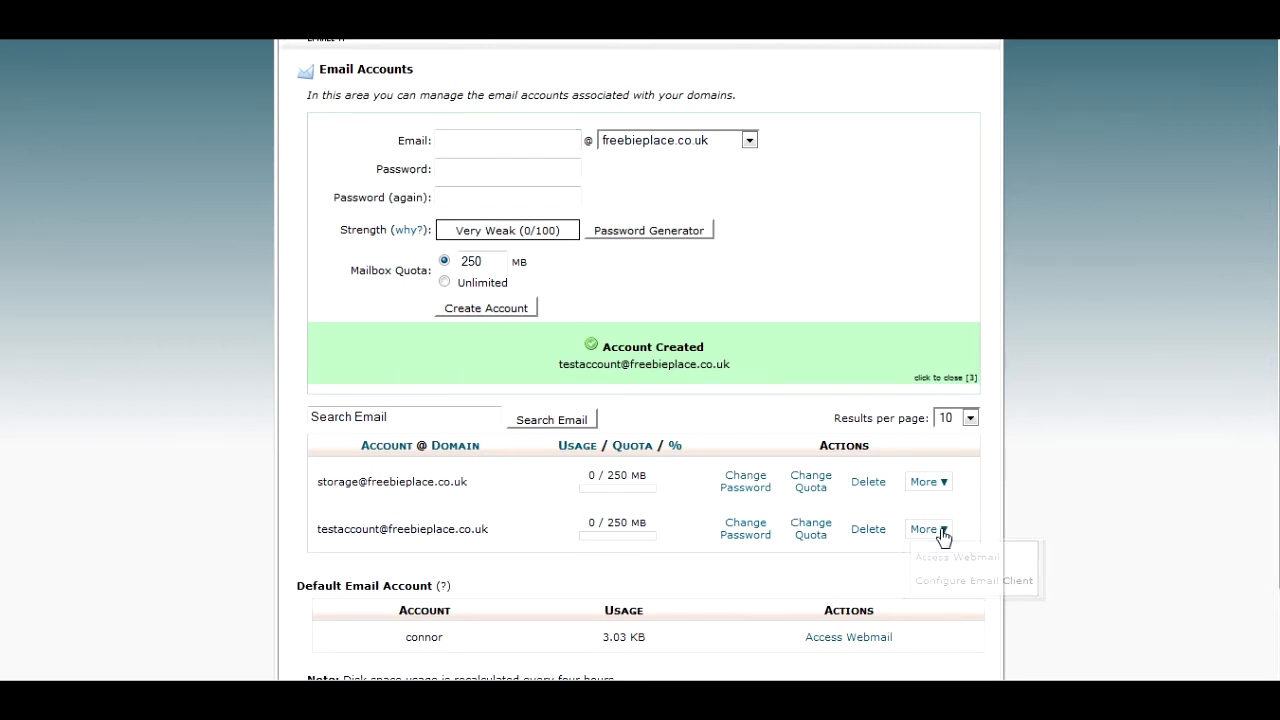
pyautogui.click(972, 580)
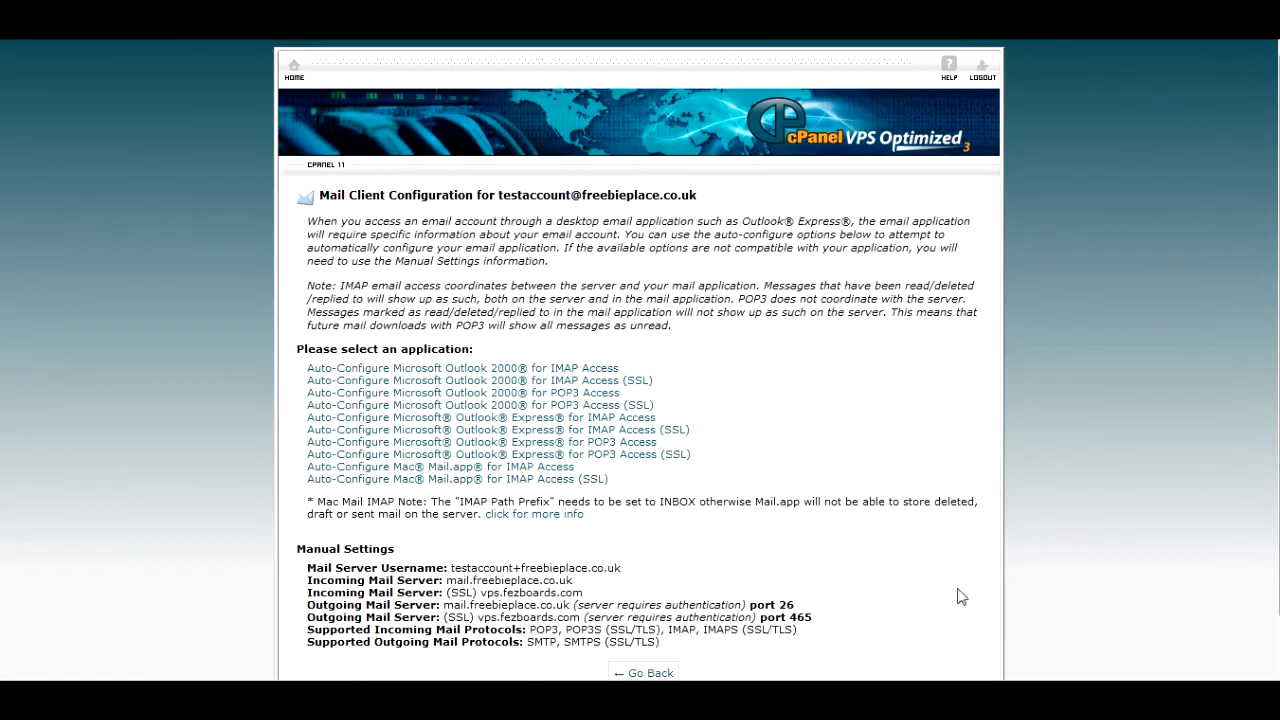
# Select the incoming server line mail.freebieplace.co.uk in the Manual Settings list.
pyautogui.scroll(-3)
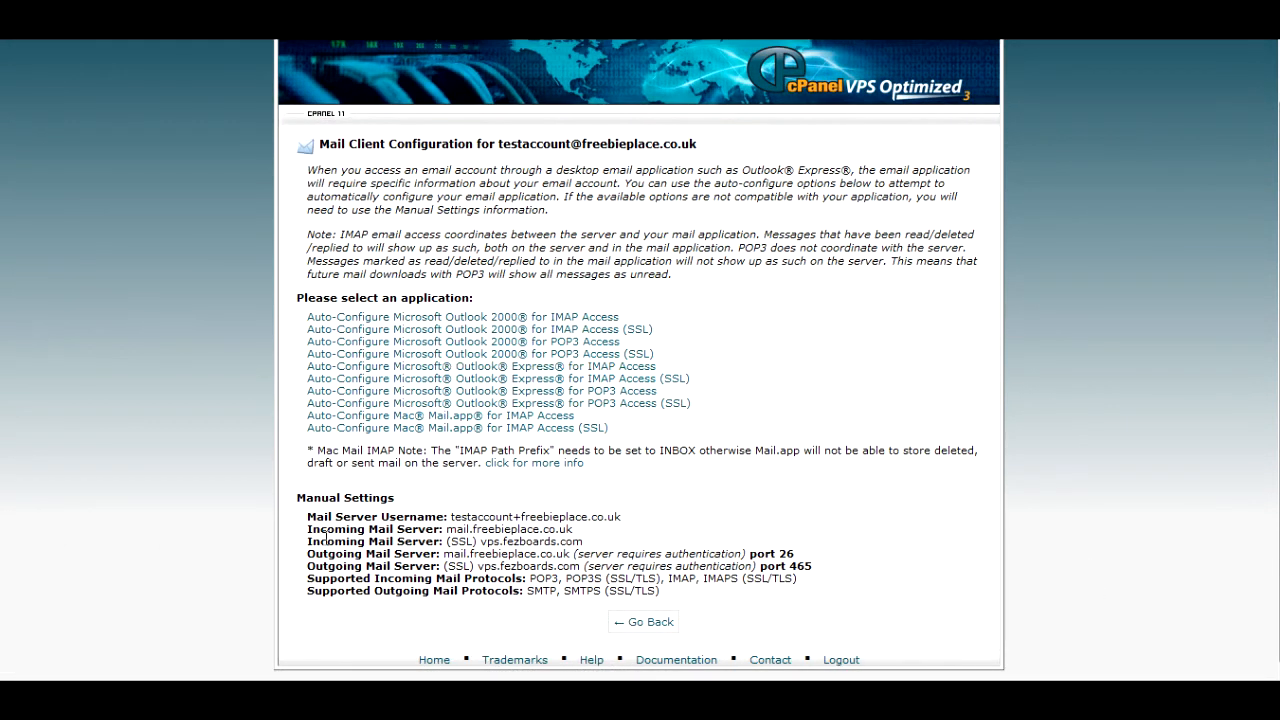
pyautogui.moveTo(496, 378)
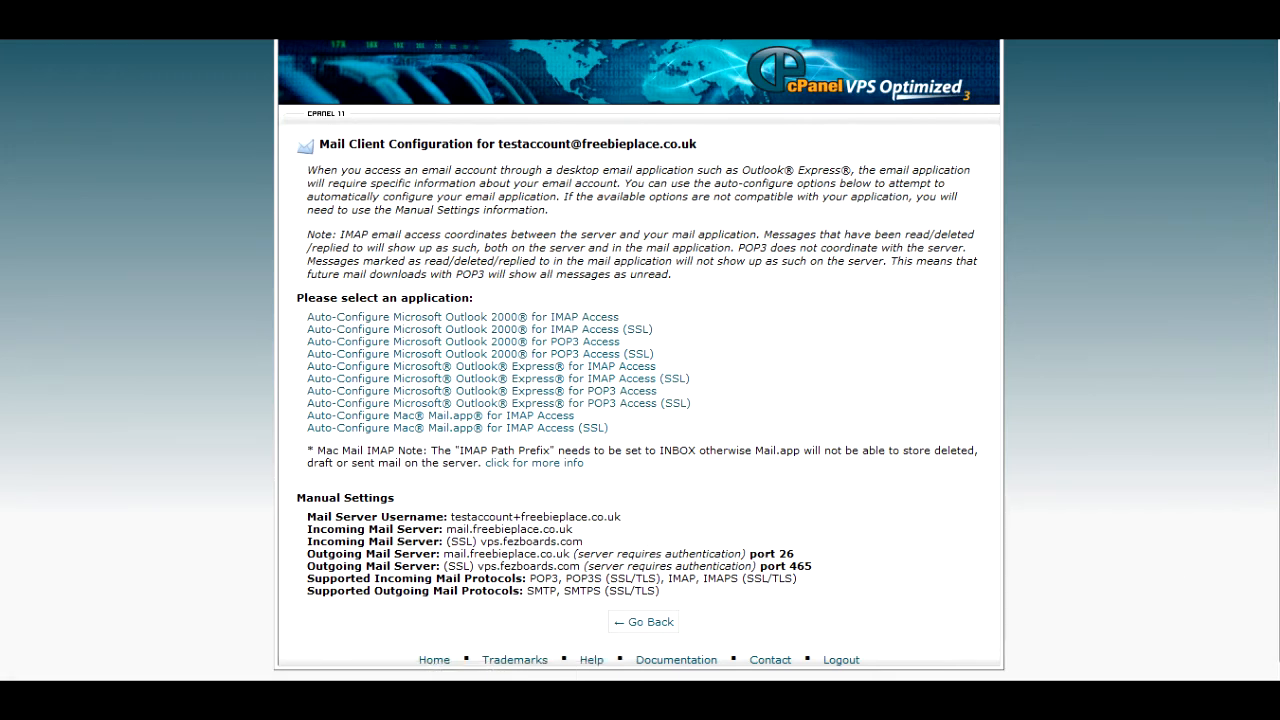
pyautogui.moveTo(1048, 584)
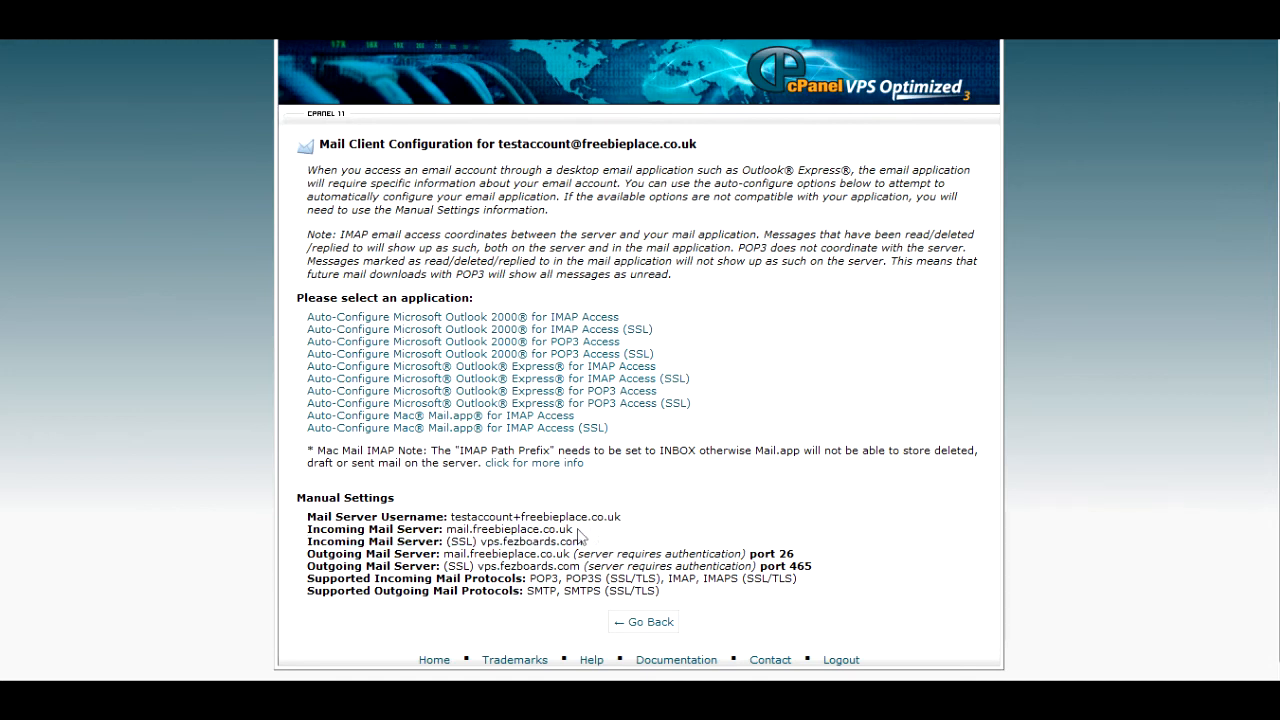
pyautogui.moveTo(304, 528); pyautogui.dragTo(560, 528)
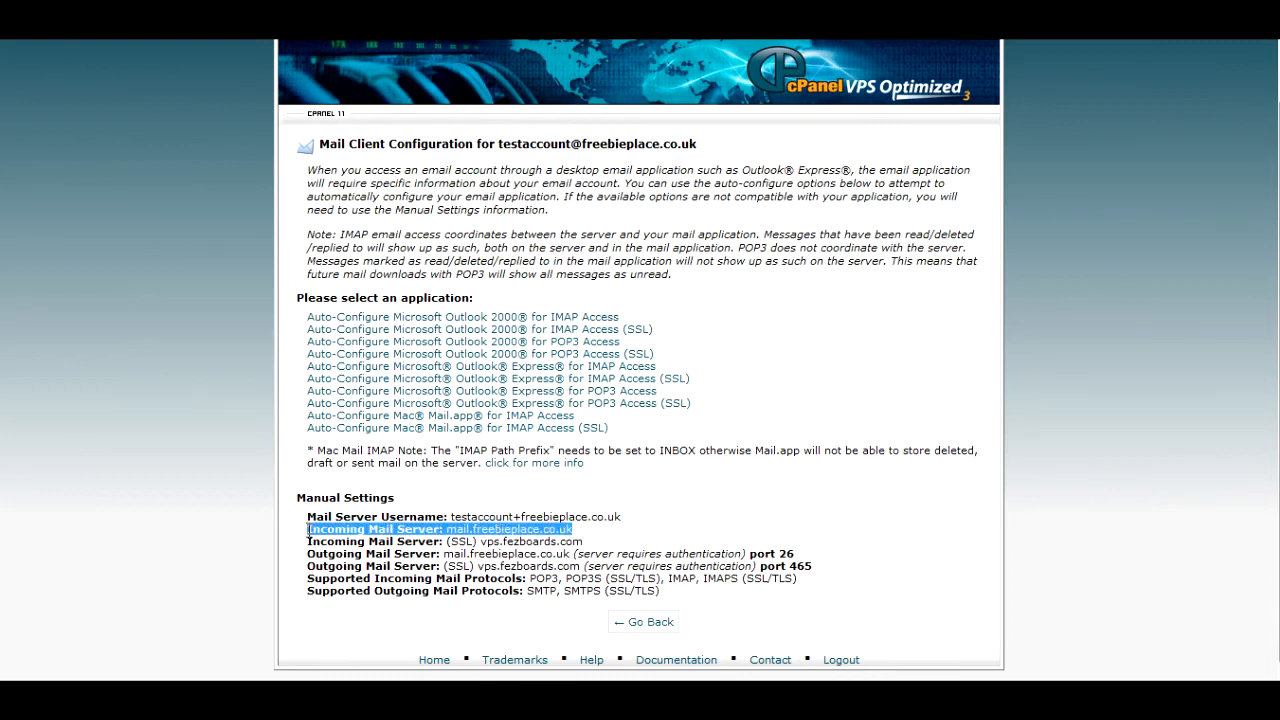
pyautogui.moveTo(308, 528); pyautogui.dragTo(560, 552)
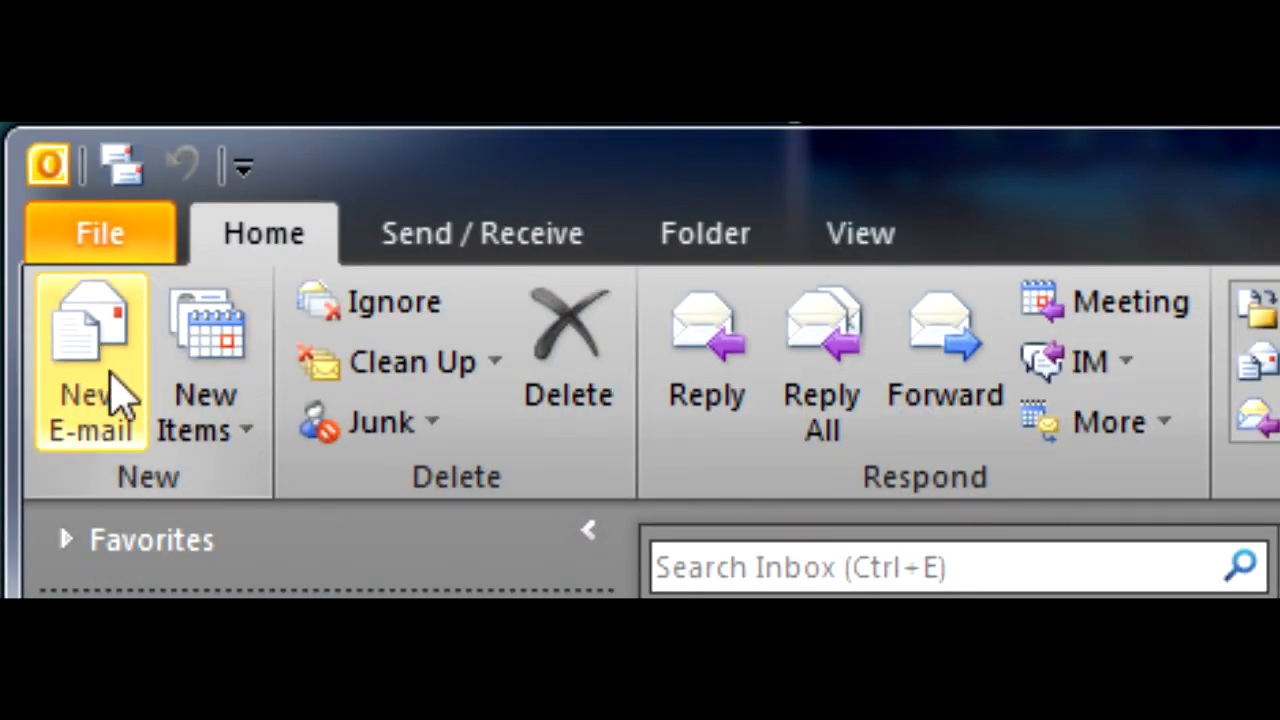
# Start Add Account from File with manual server settings and the Internet E-mail (POP/IMAP) service type.
pyautogui.click(100, 232)
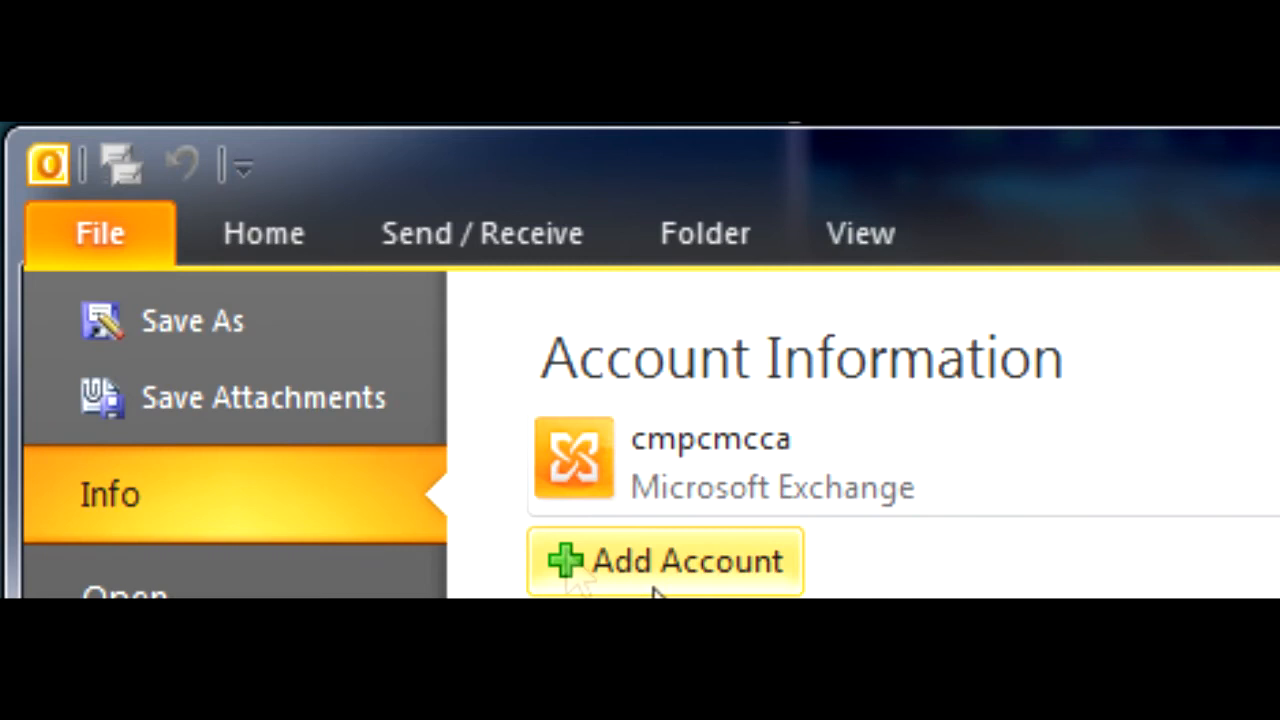
pyautogui.click(664, 560)
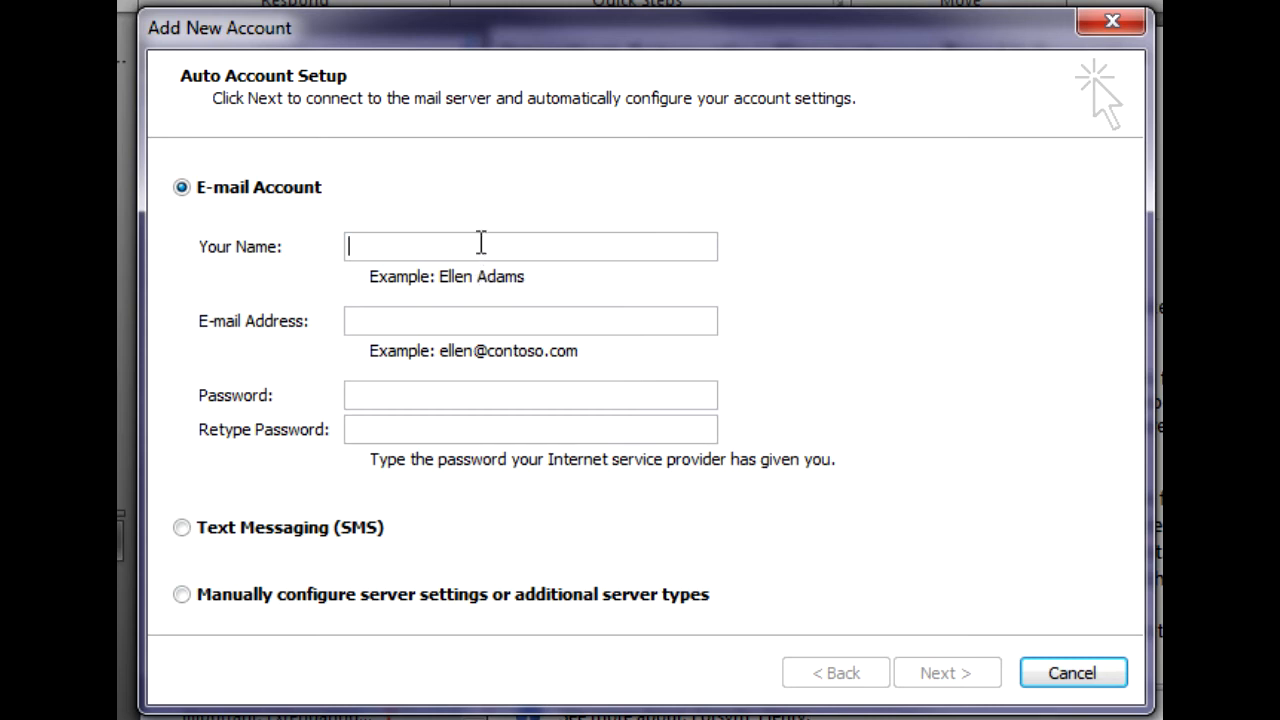
pyautogui.moveTo(480, 248)
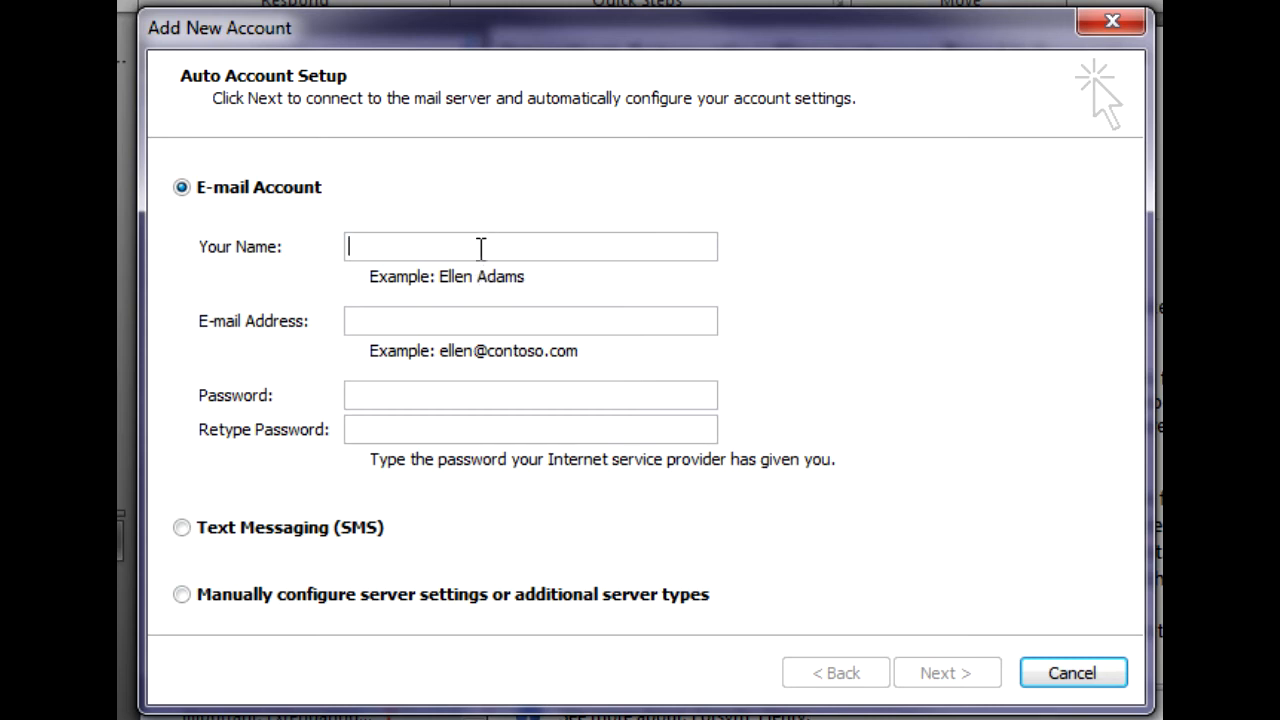
pyautogui.moveTo(424, 356)
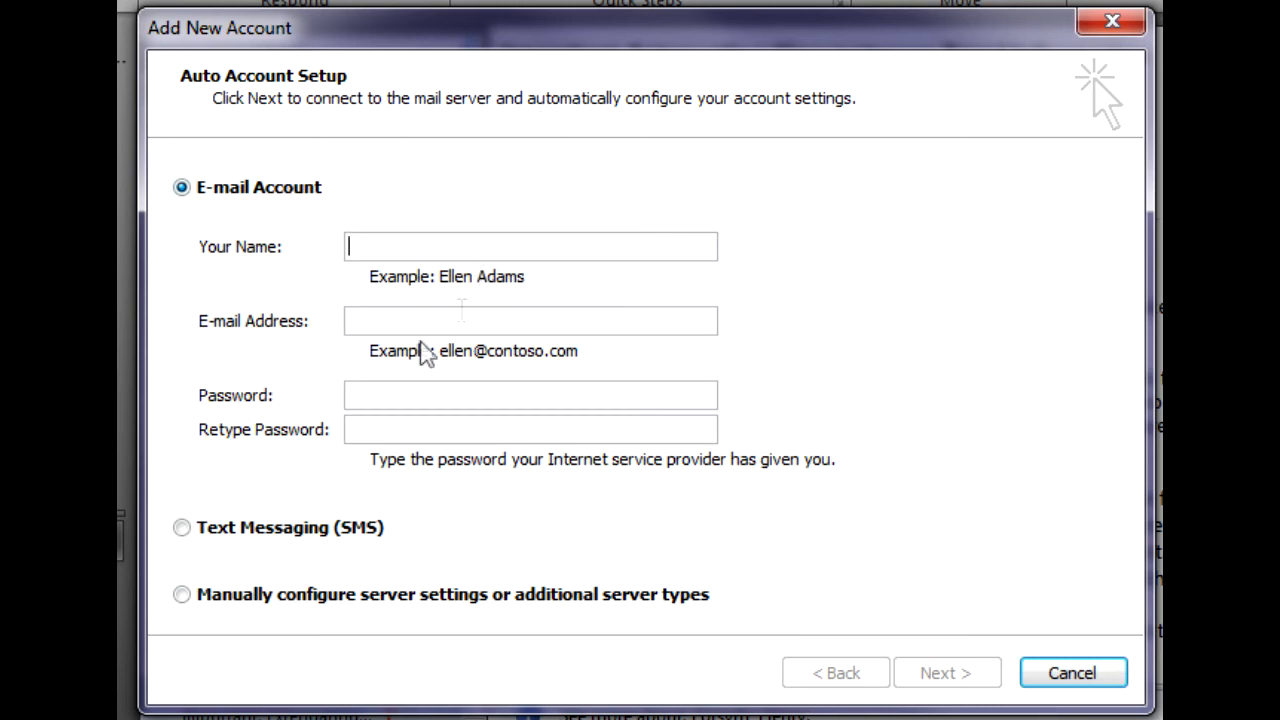
pyautogui.click(180, 594)
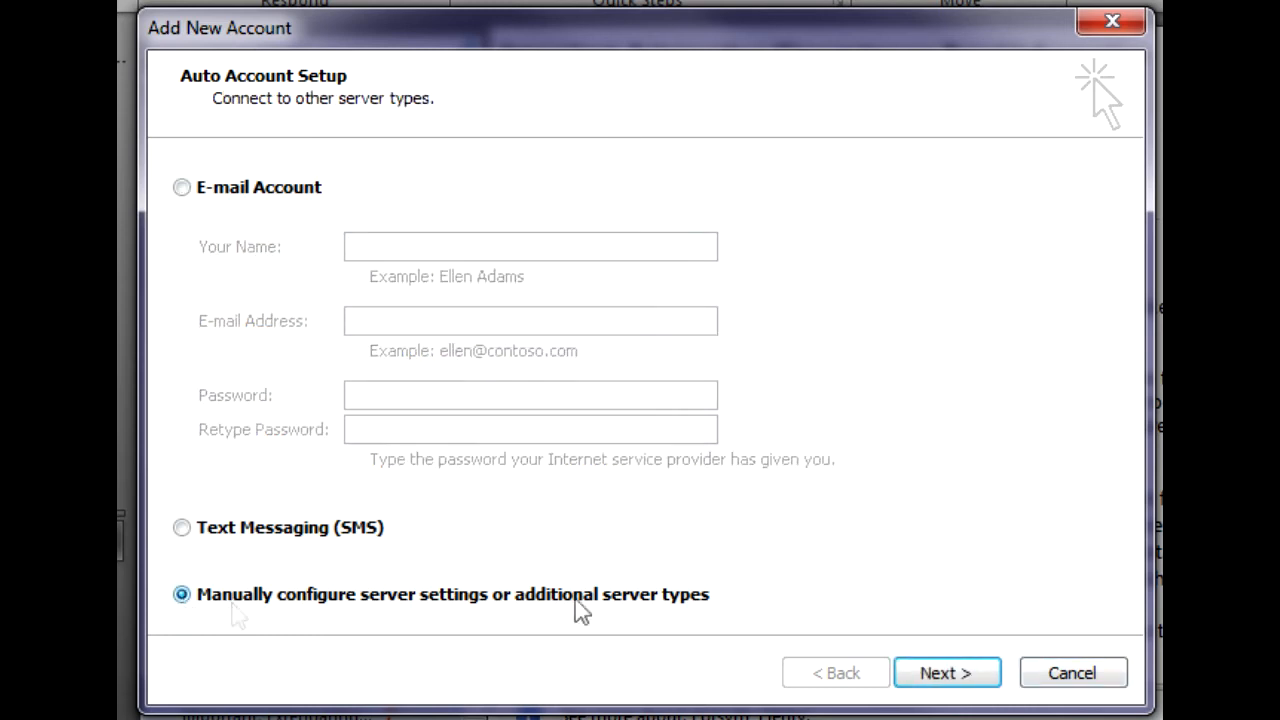
pyautogui.click(944, 672)
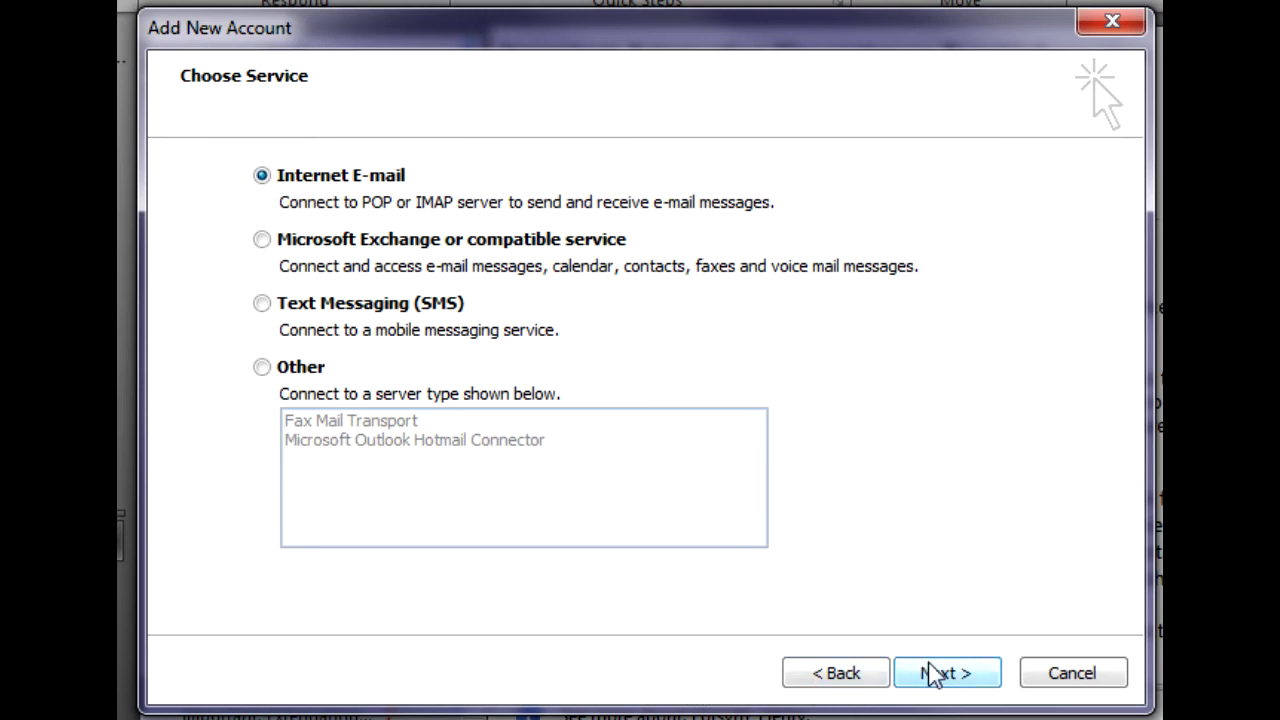
pyautogui.click(946, 672)
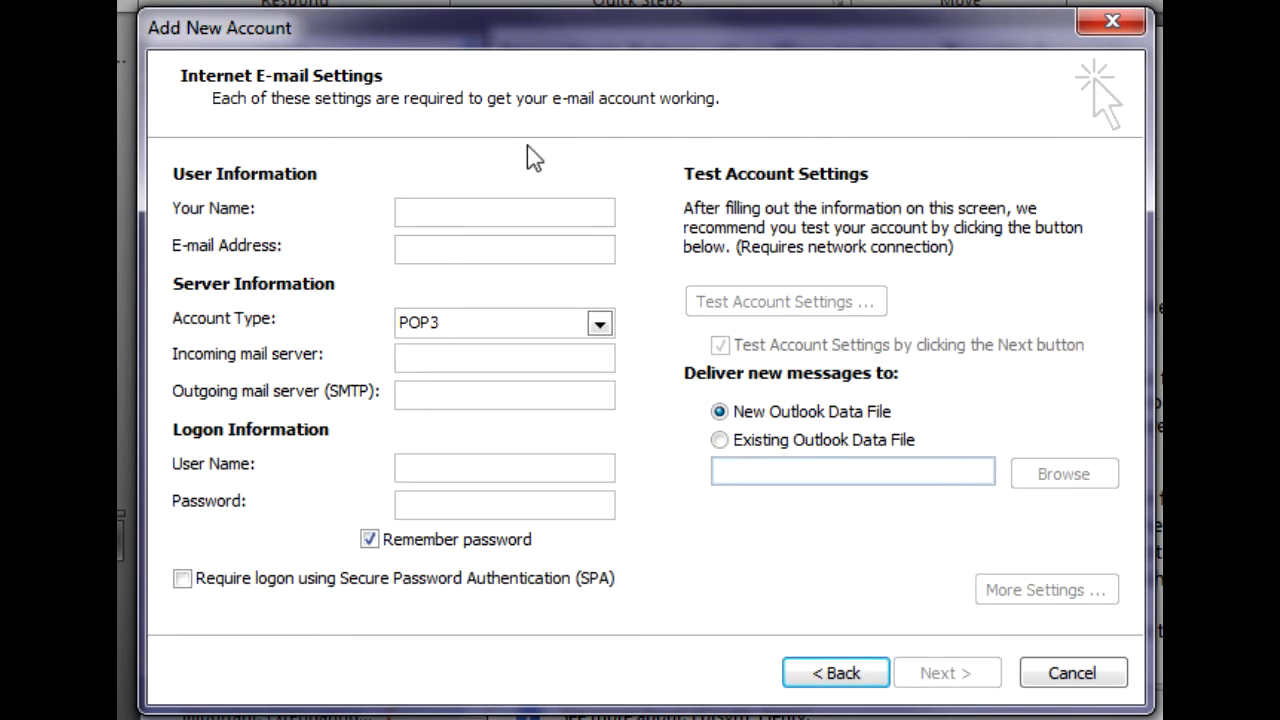
pyautogui.write('Test')
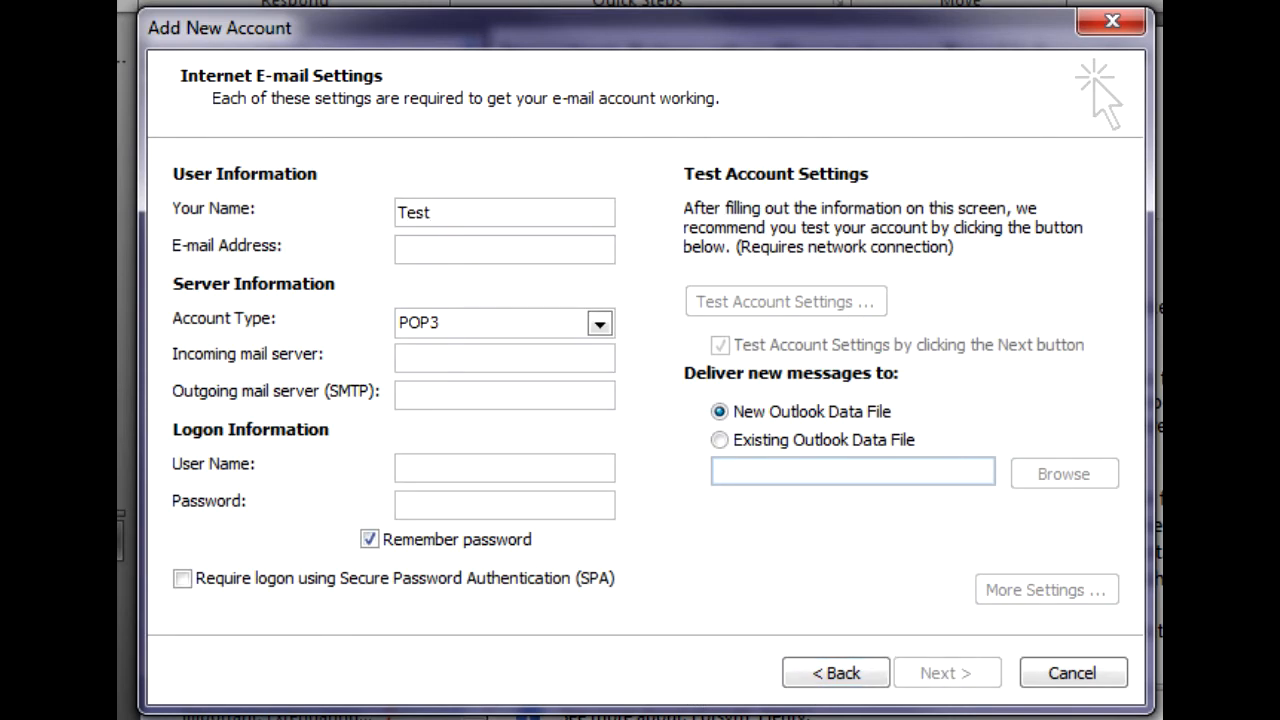
pyautogui.write('Account')
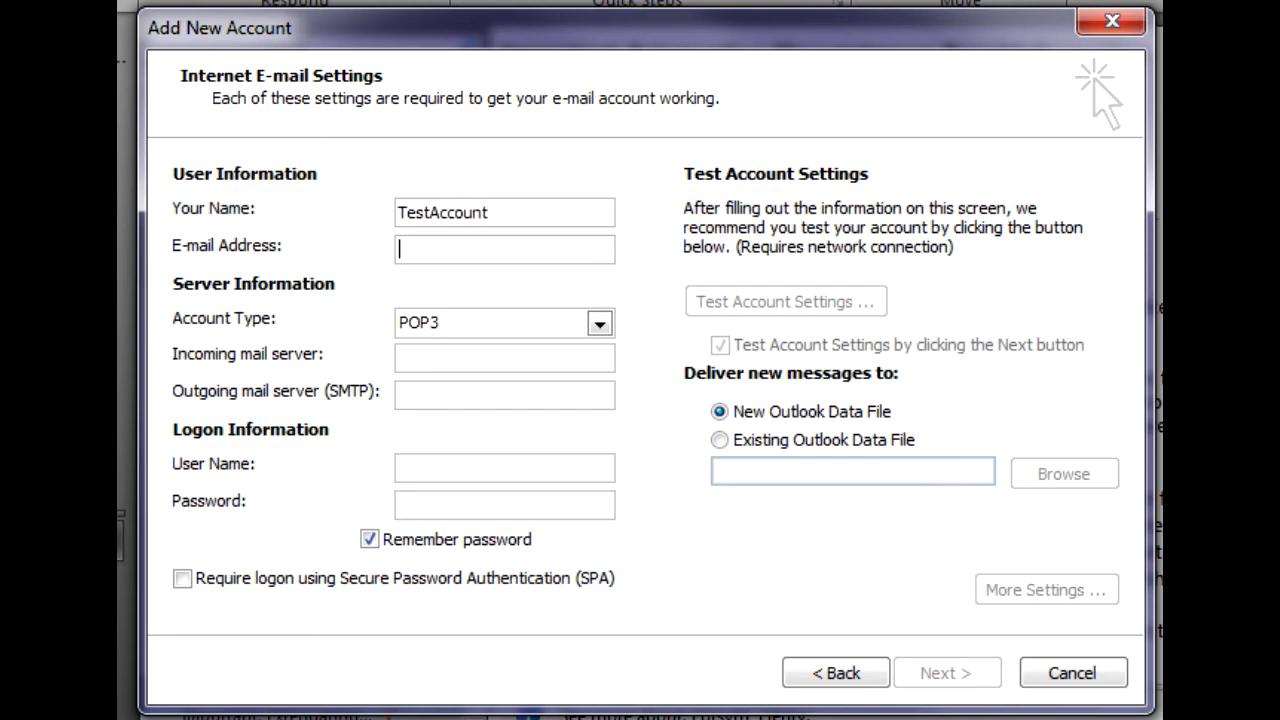
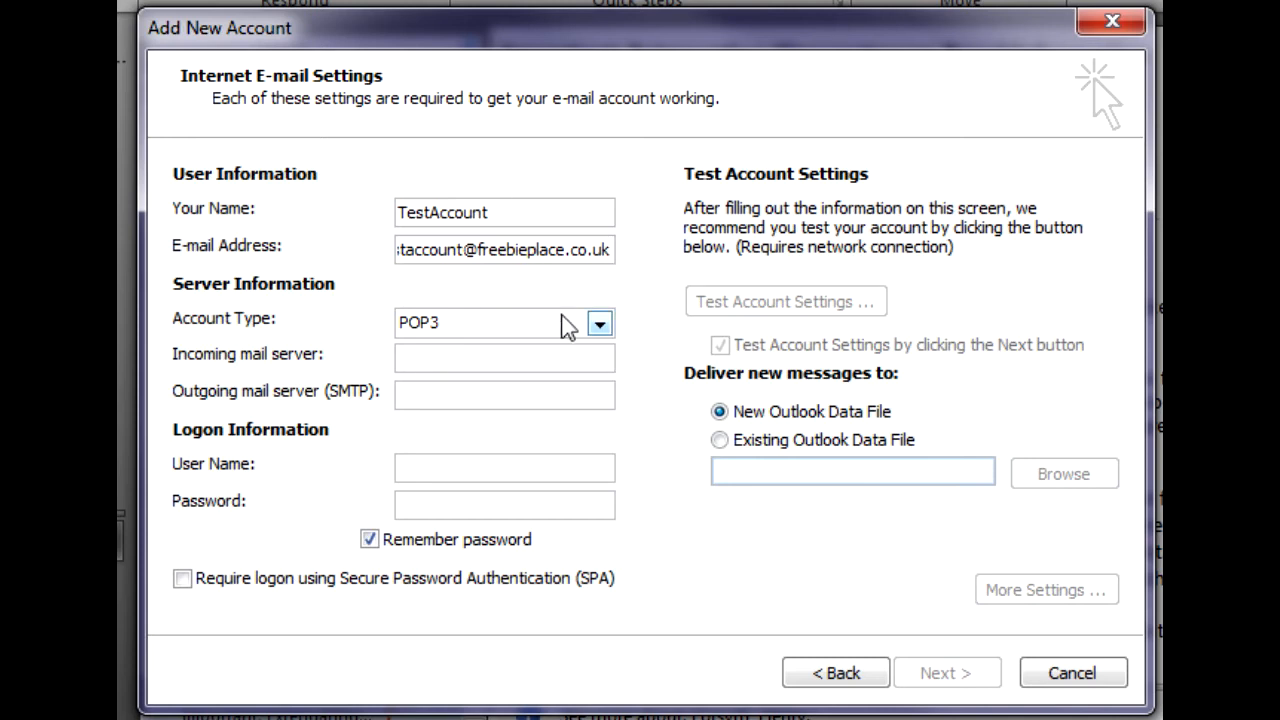
pyautogui.click(600, 322)
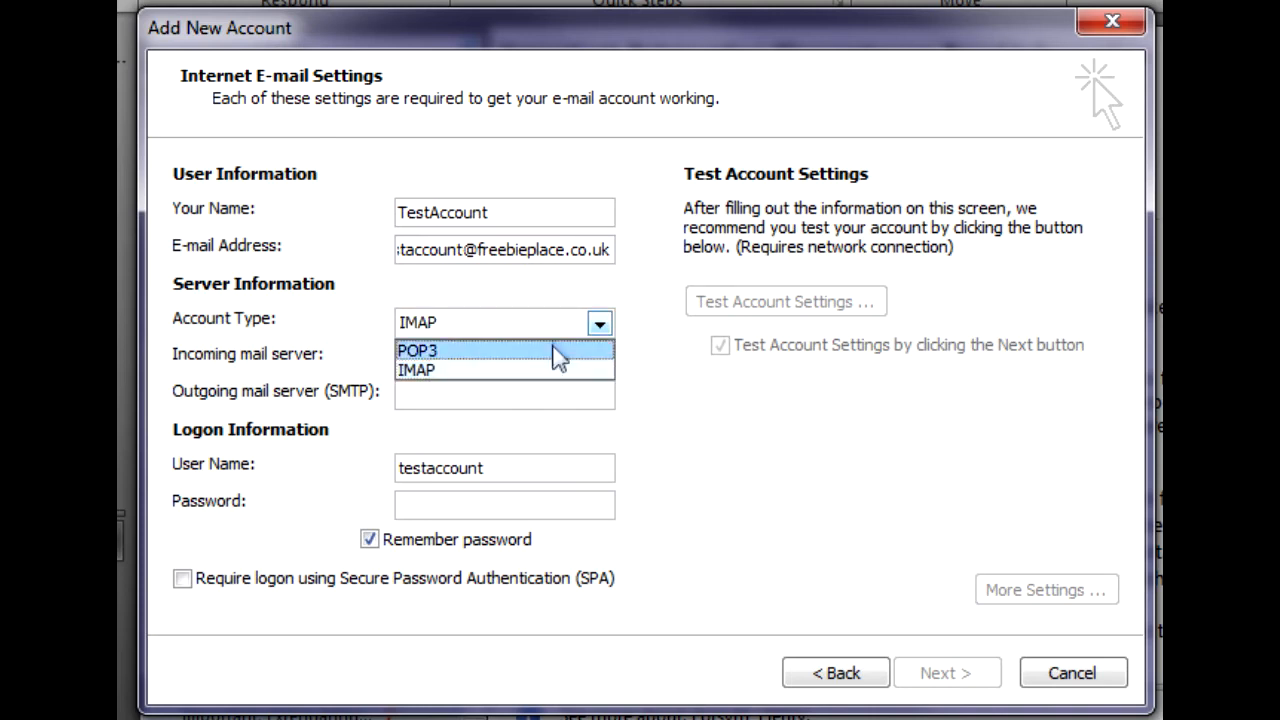
pyautogui.click(416, 350)
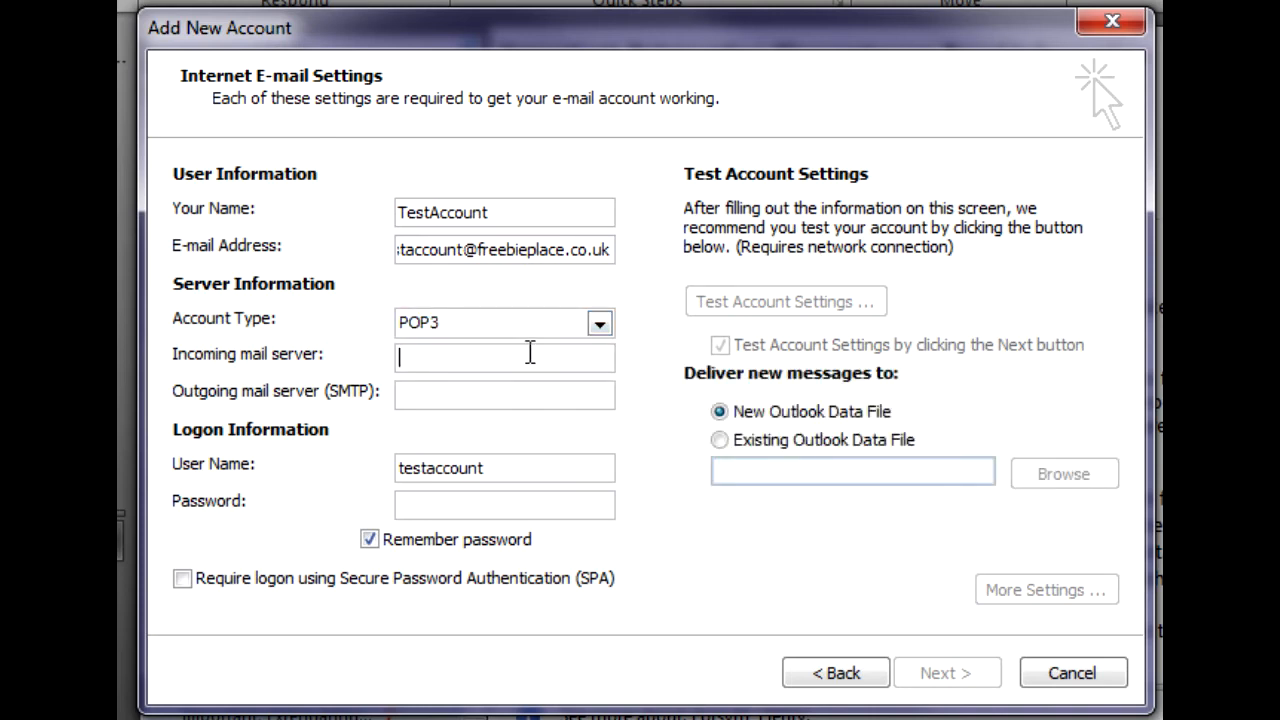
pyautogui.moveTo(544, 356)
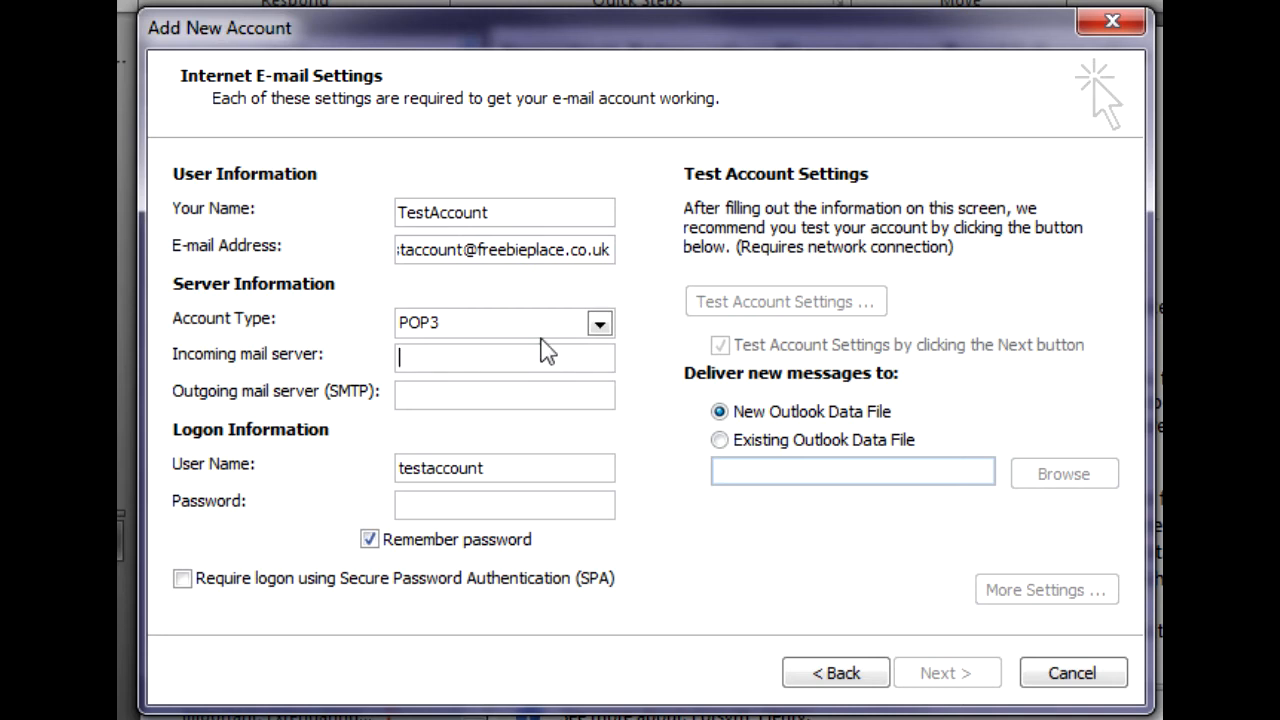
pyautogui.moveTo(516, 352)
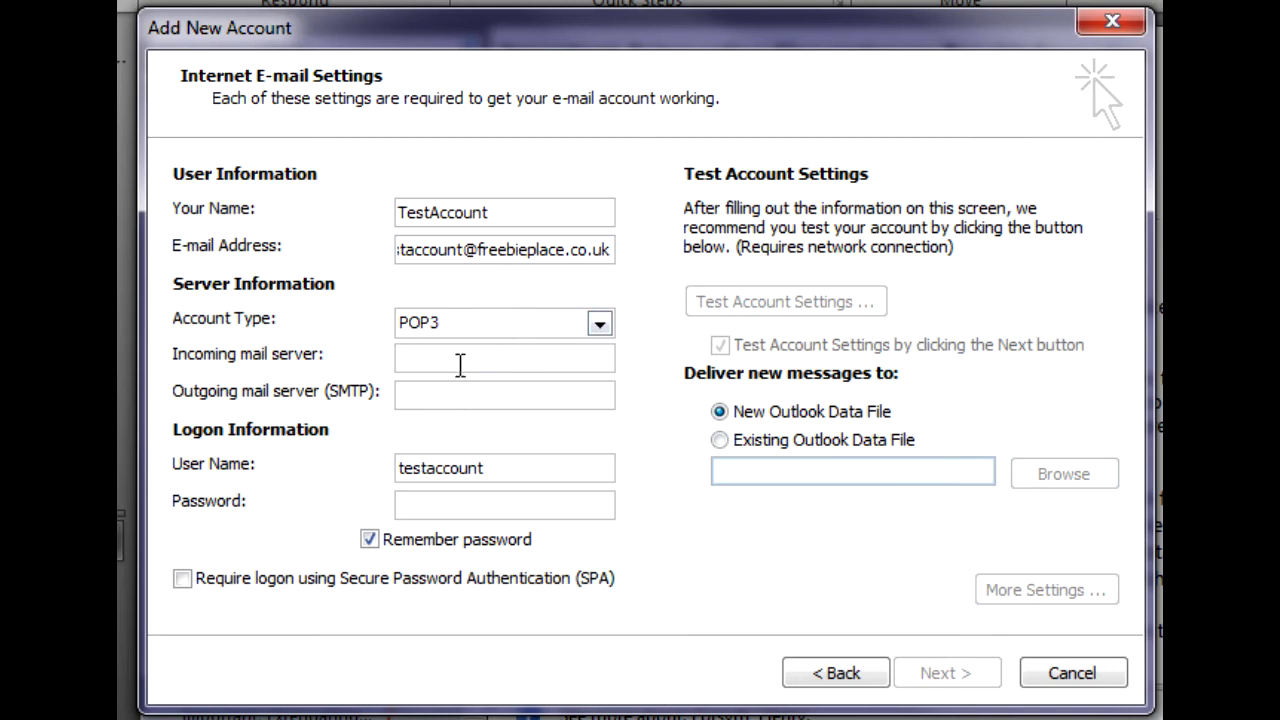
pyautogui.write('vps.fezboards.com')
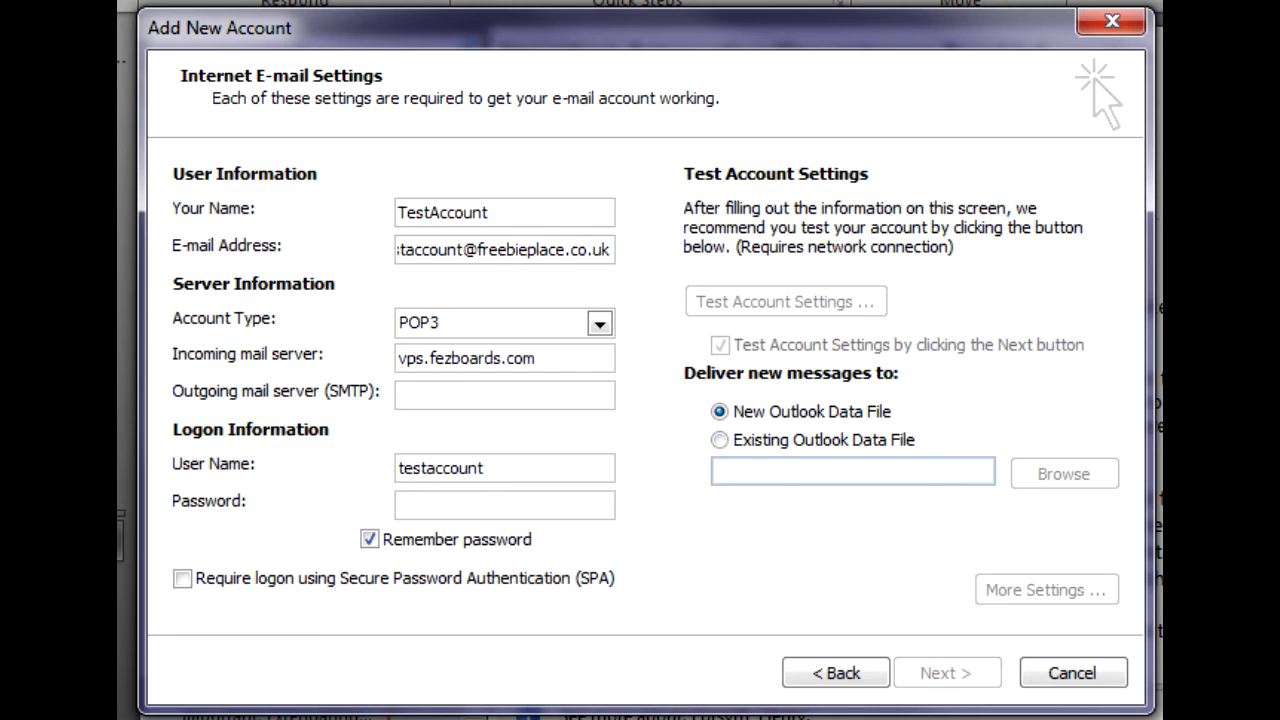
pyautogui.write('vps.fezboards.com')
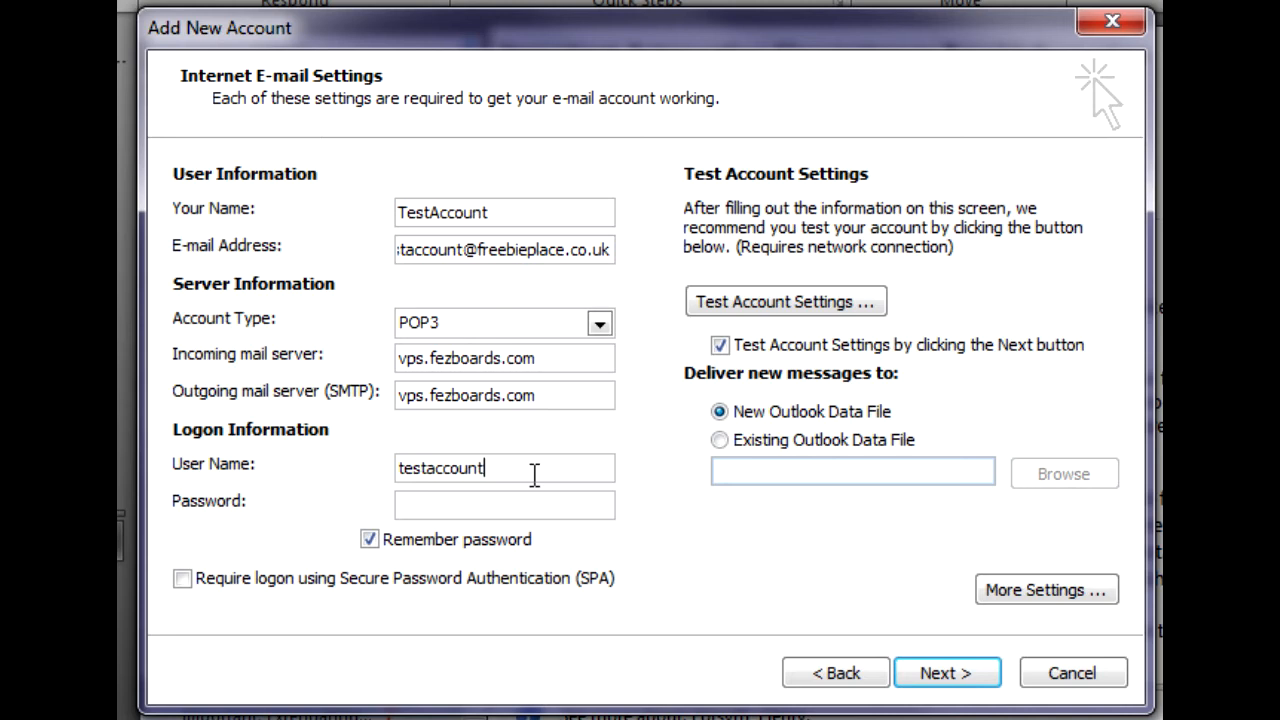
pyautogui.write('+')
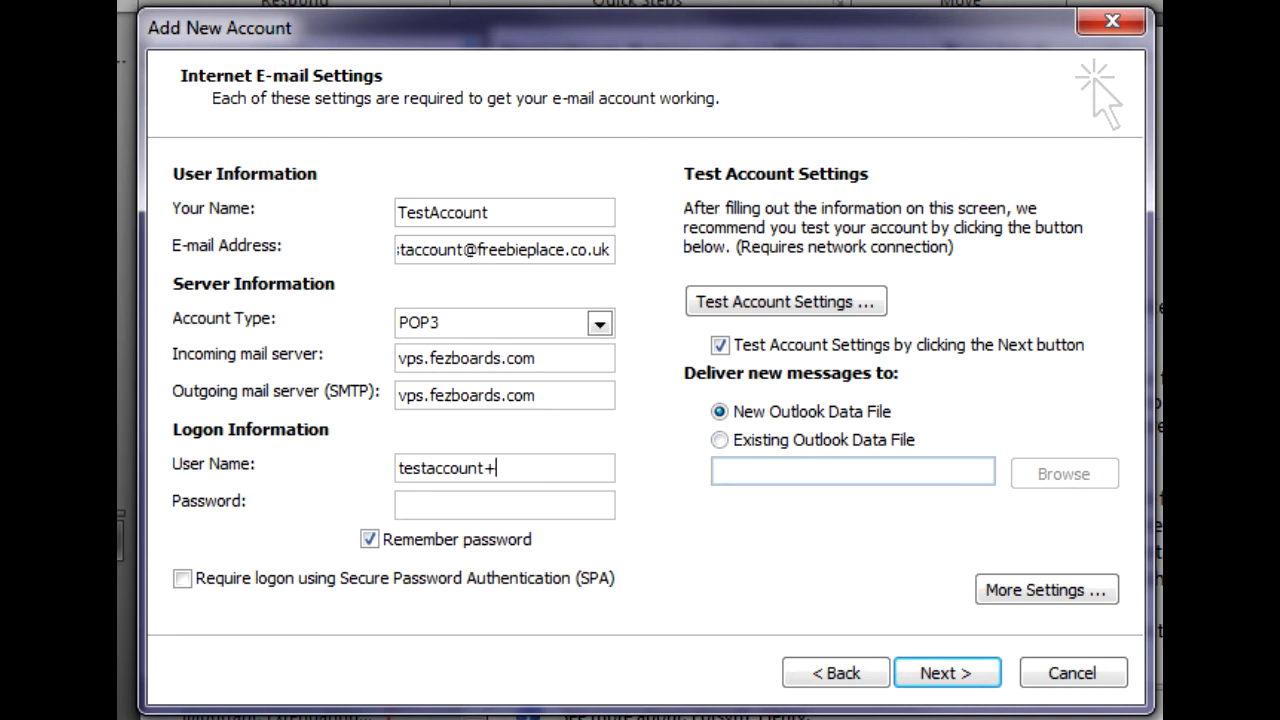
pyautogui.write('freebieplace.co.uk')
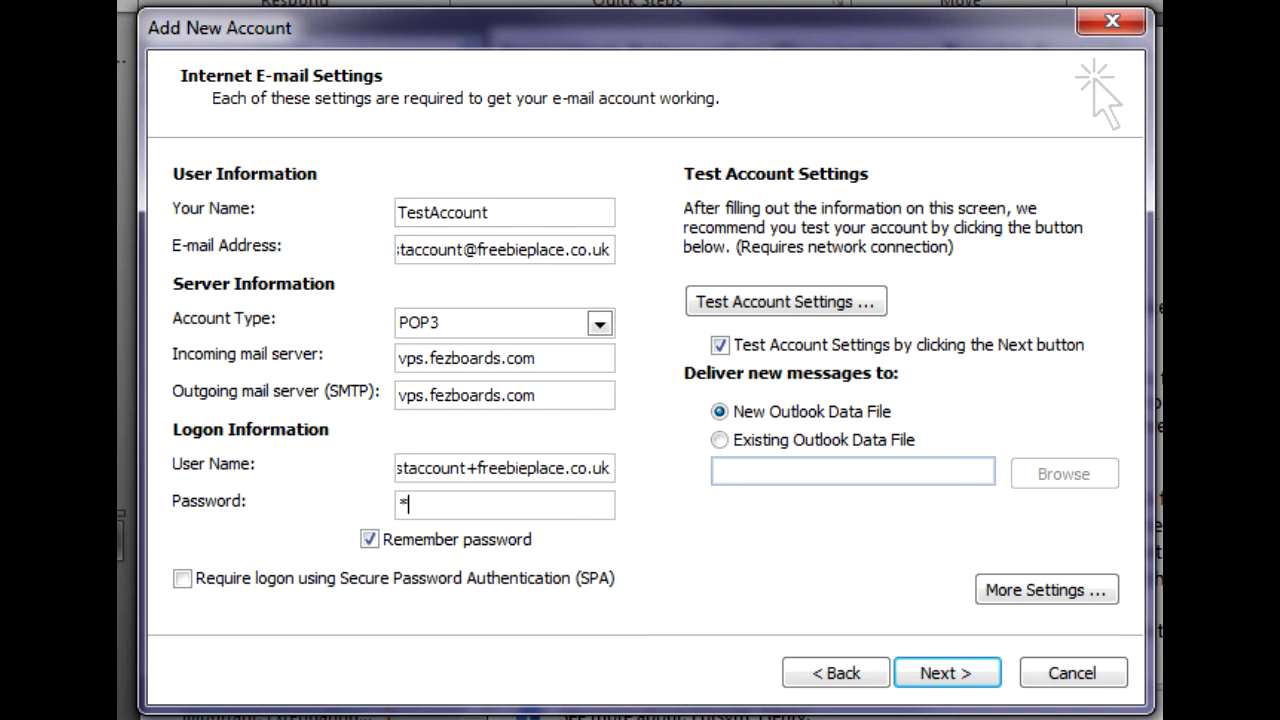
pyautogui.write('********')
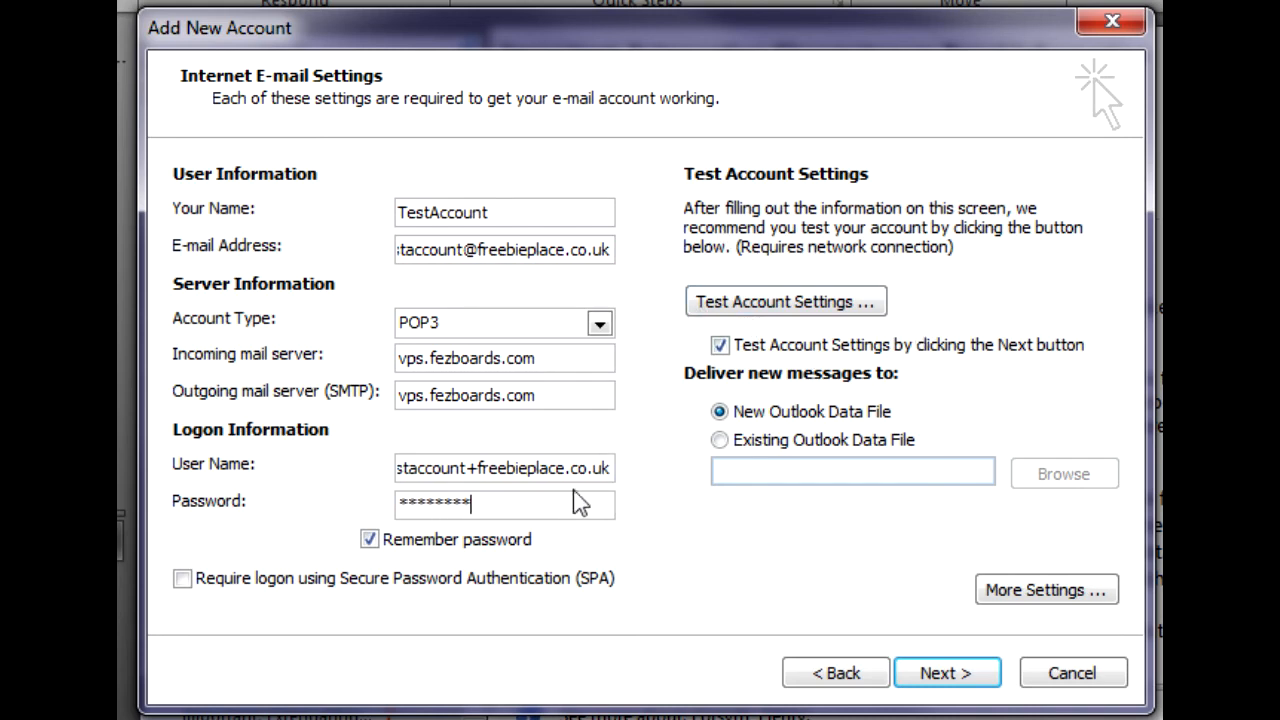
pyautogui.click(784, 300)
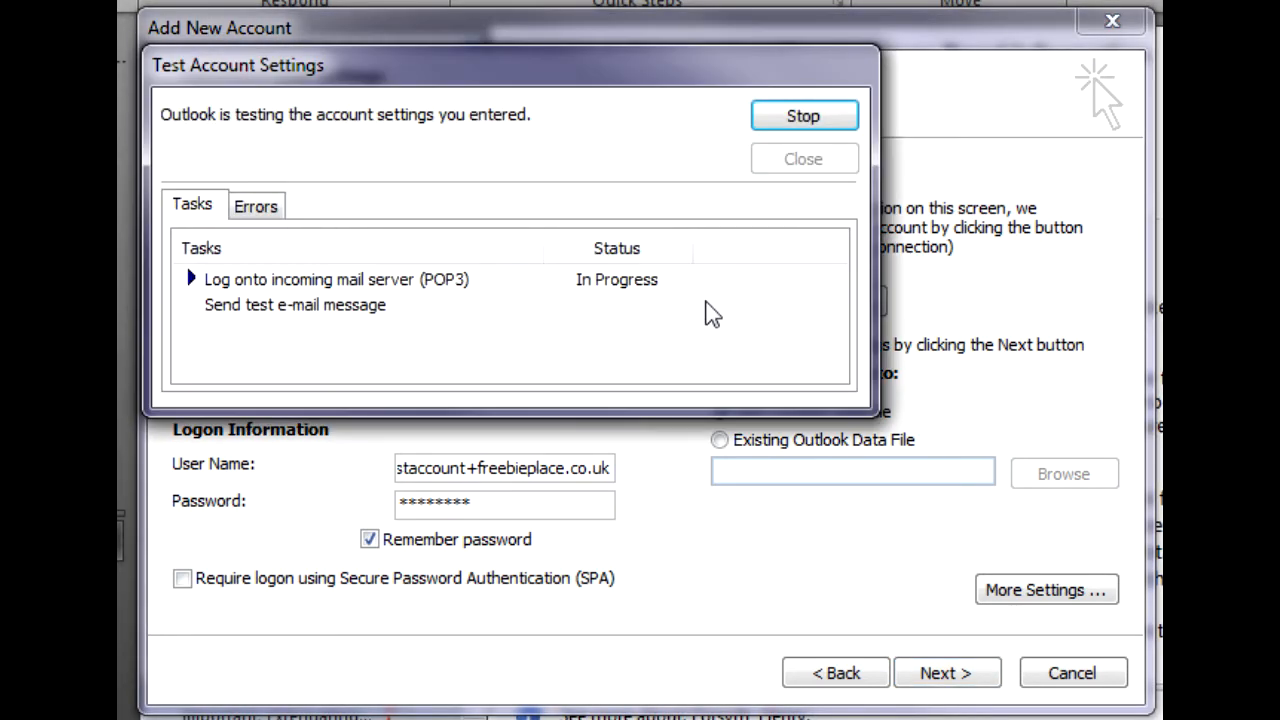
pyautogui.moveTo(738, 288)
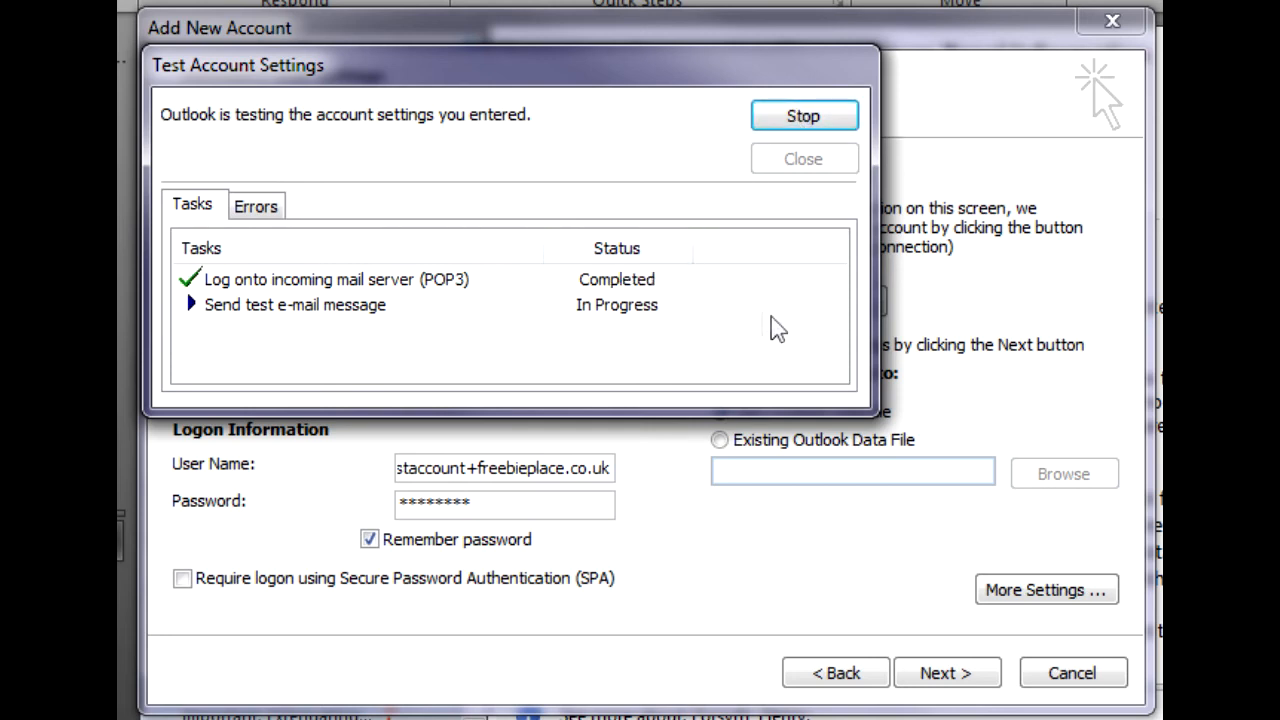
pyautogui.moveTo(780, 316)
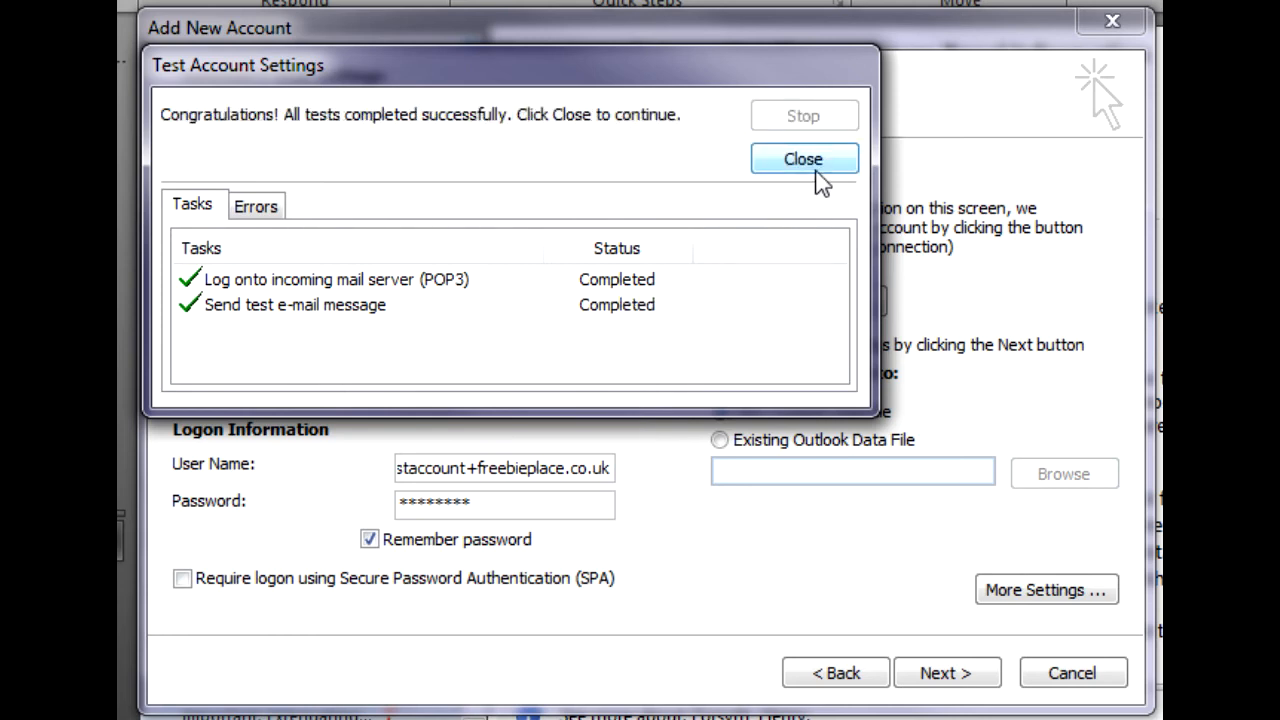
# Close the test results after POP3 logon and the test e-mail both completed.
pyautogui.click(802, 160)
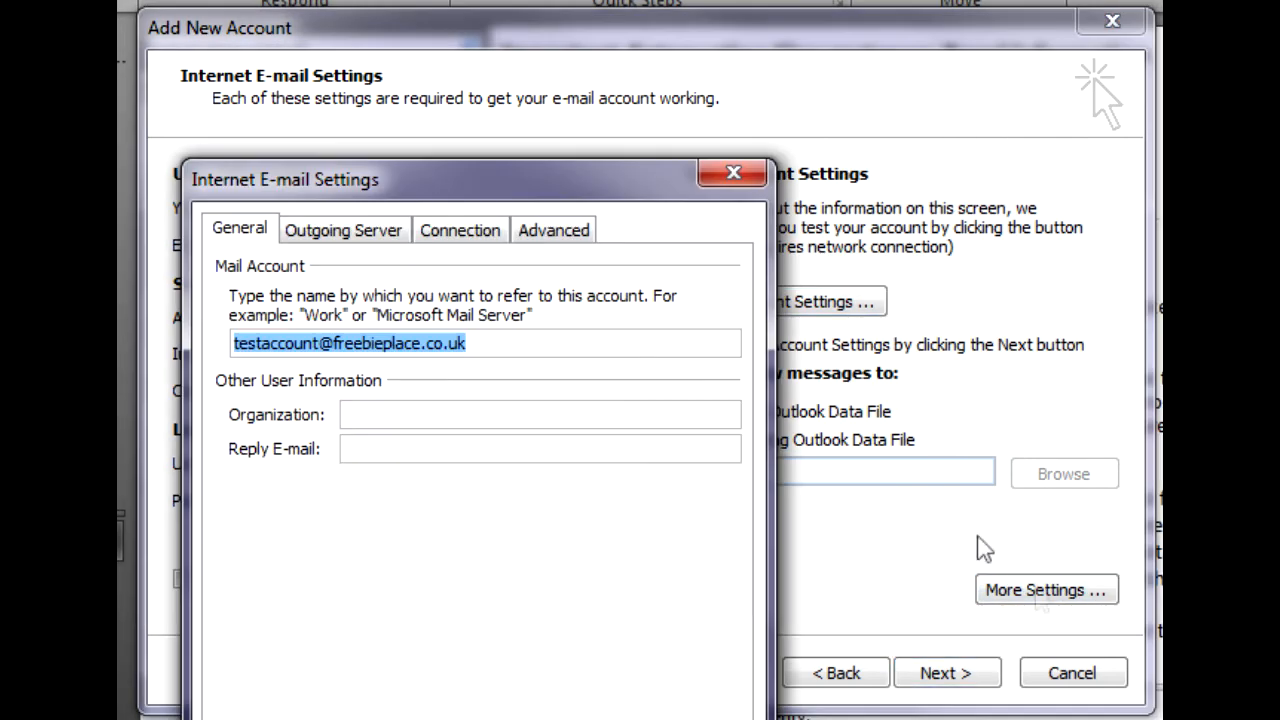
# In More Settings' Outgoing Server settings, require SMTP authentication for the outgoing server.
pyautogui.click(344, 228)
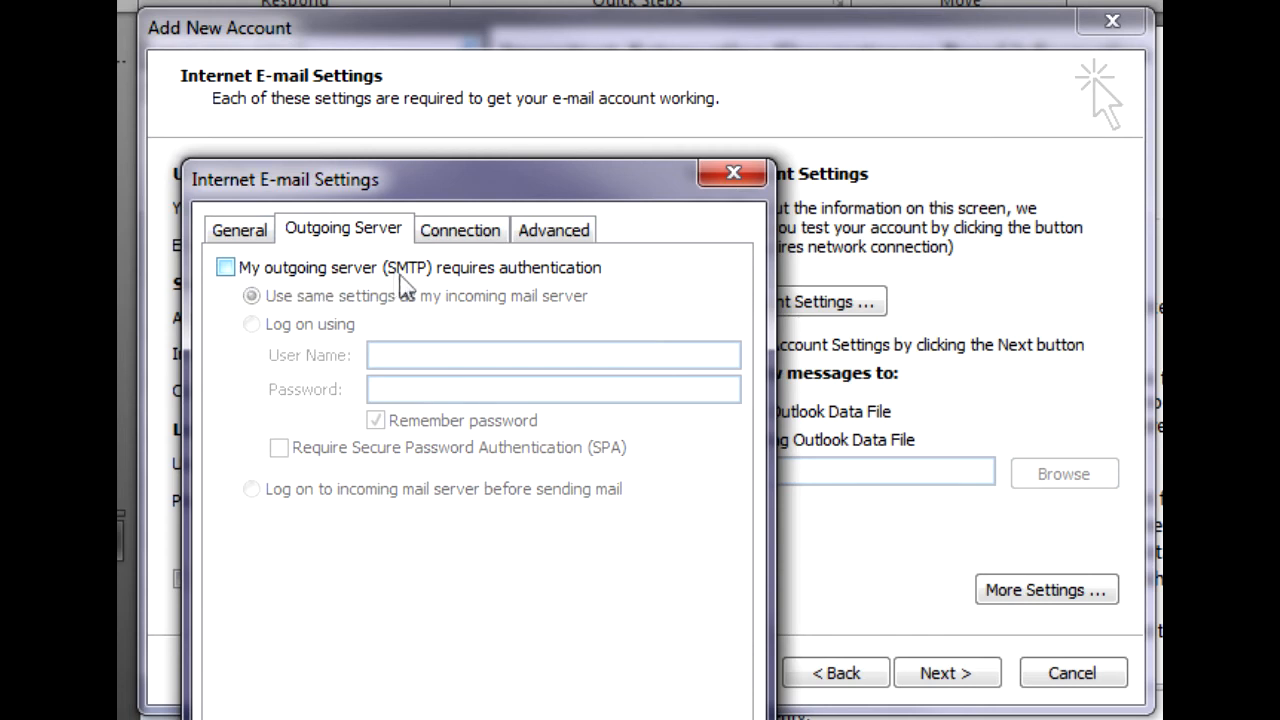
pyautogui.click(732, 172)
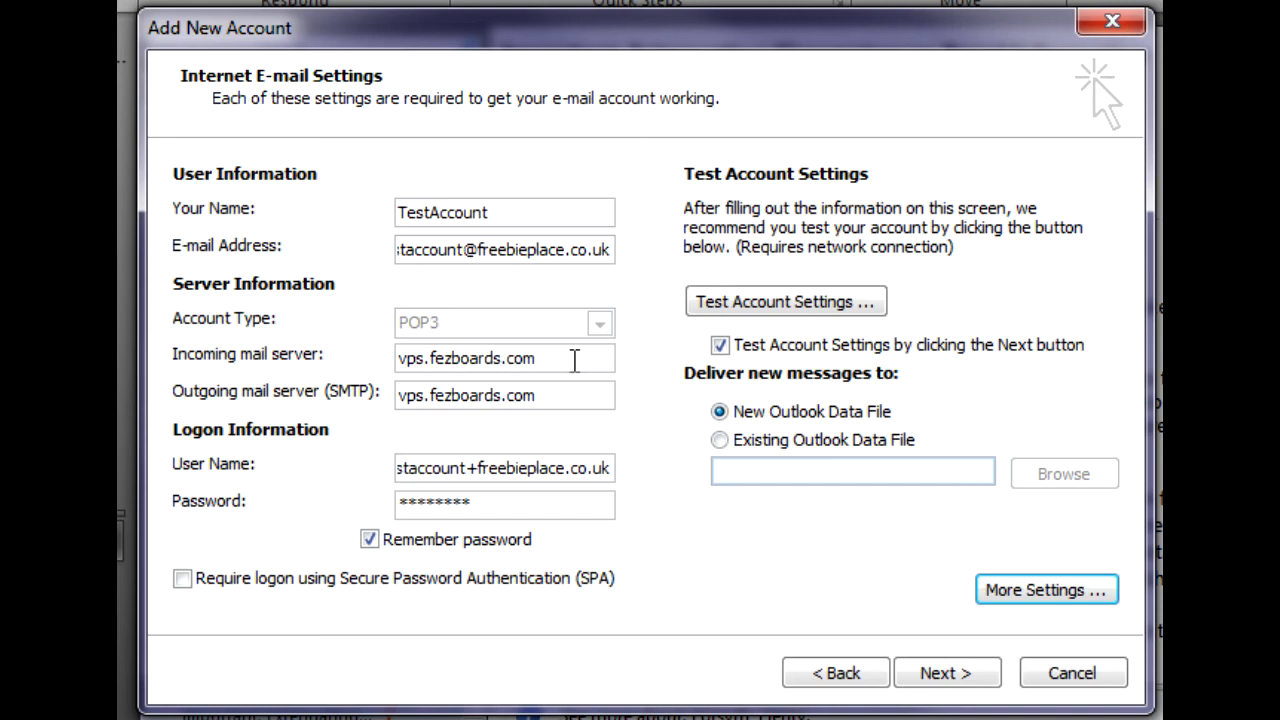
pyautogui.moveTo(402, 458)
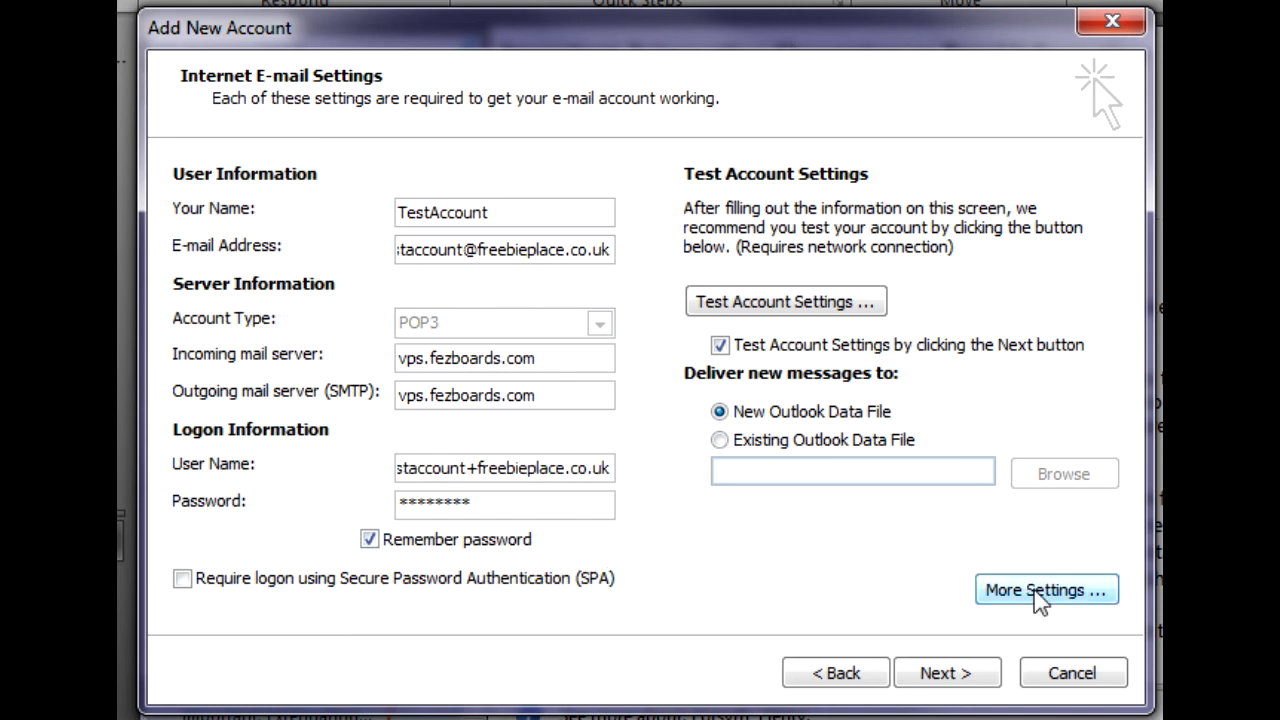
pyautogui.click(1046, 588)
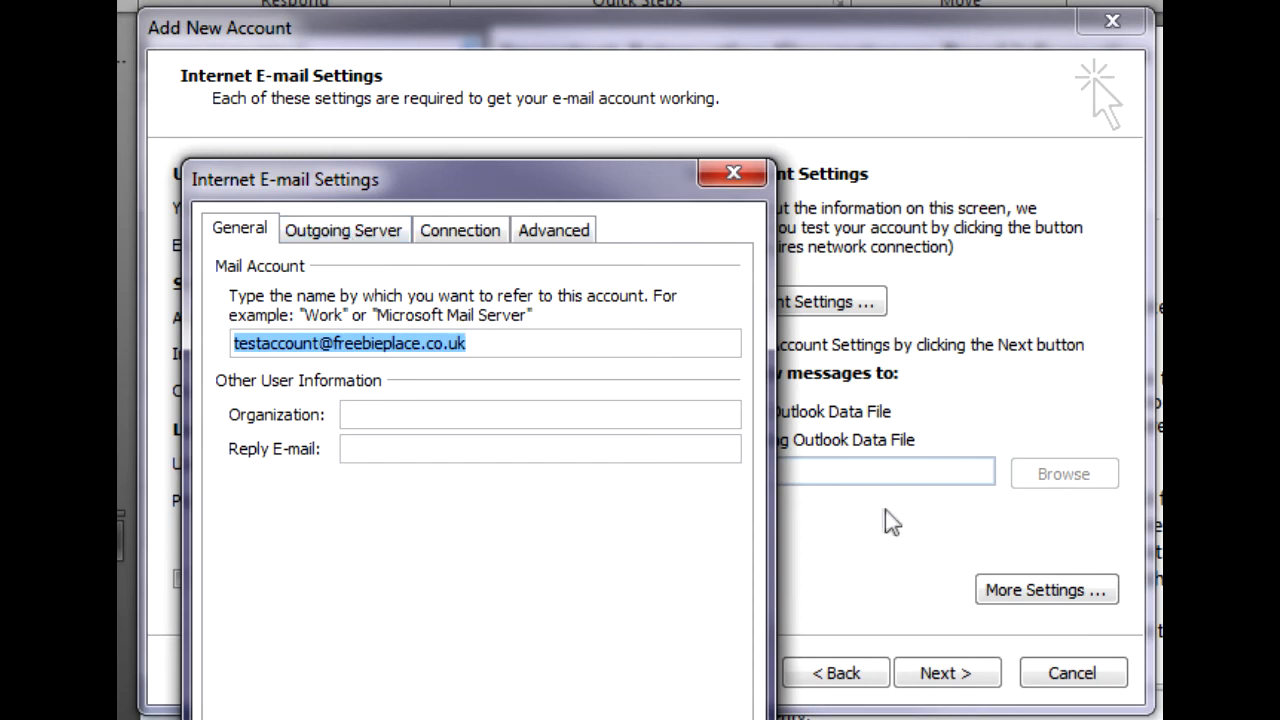
pyautogui.click(344, 228)
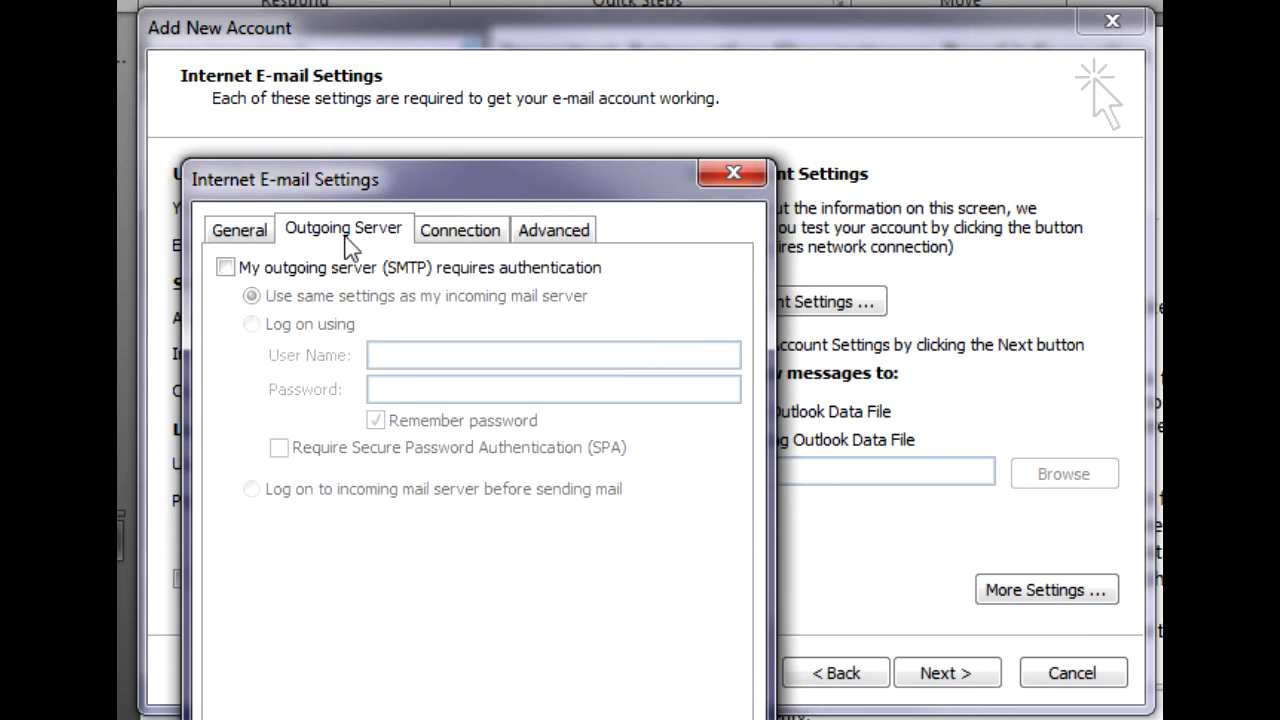
pyautogui.click(224, 268)
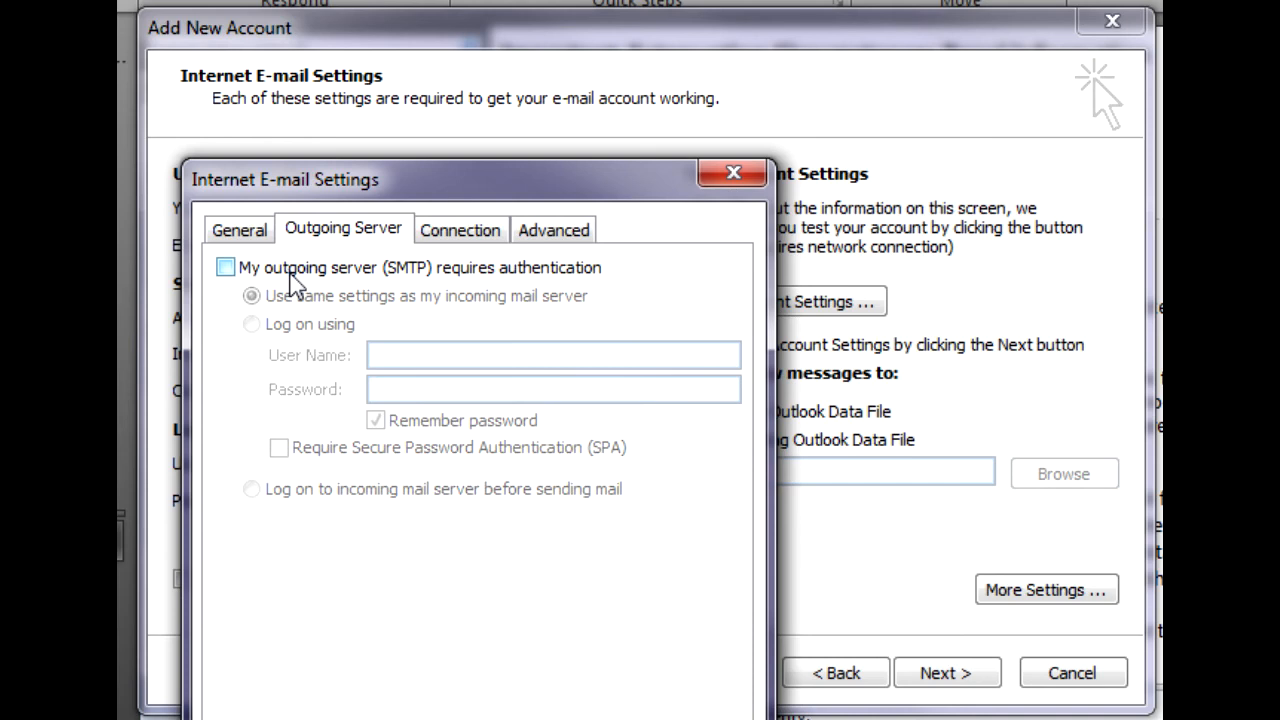
pyautogui.click(224, 268)
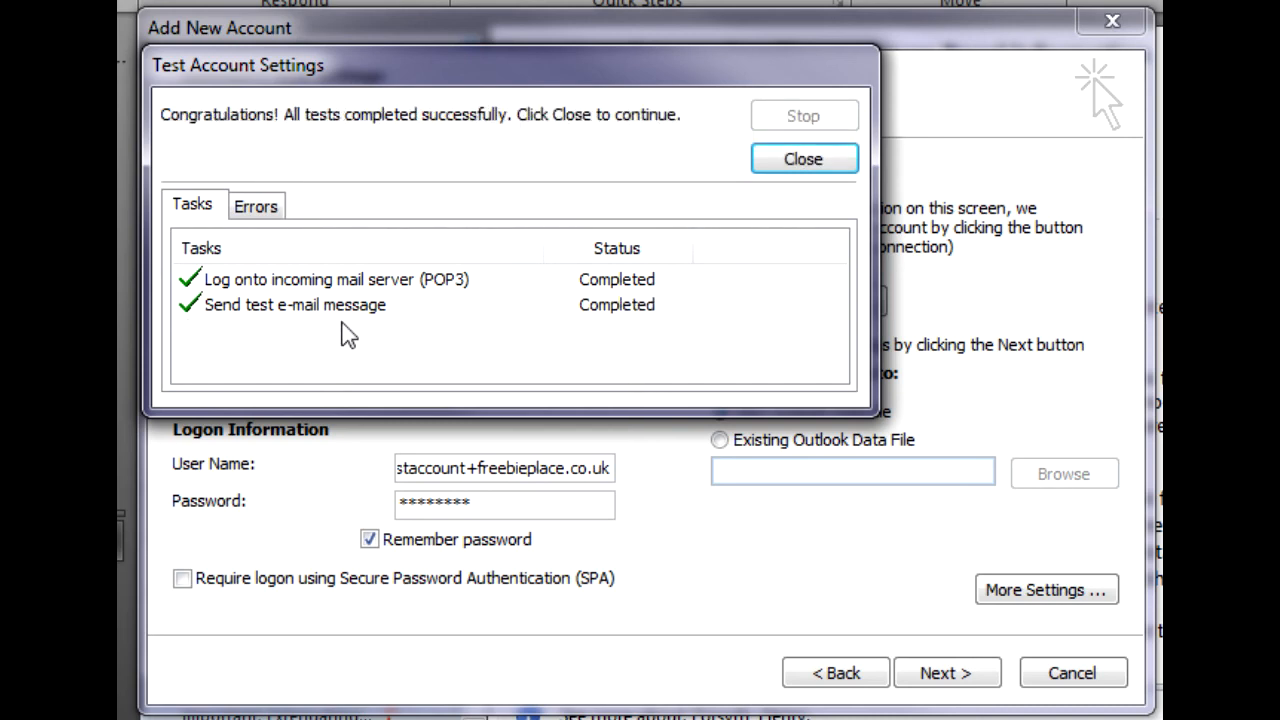
pyautogui.click(802, 158)
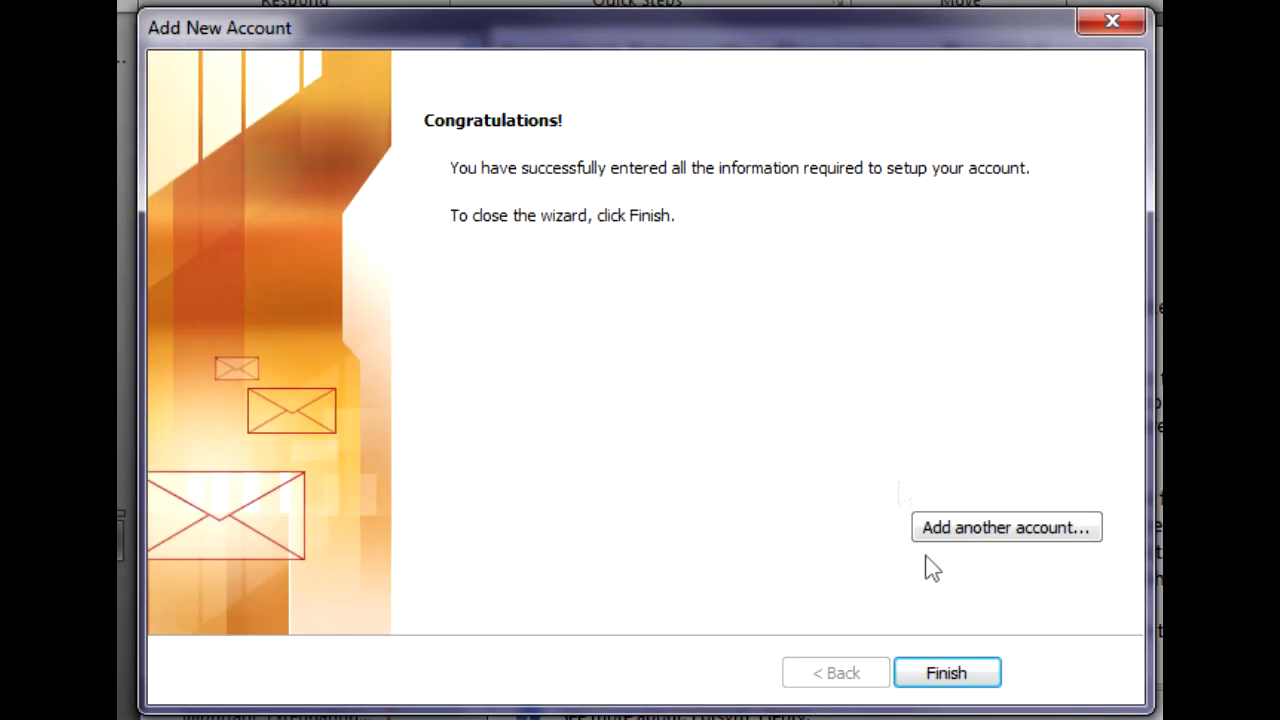
pyautogui.click(944, 672)
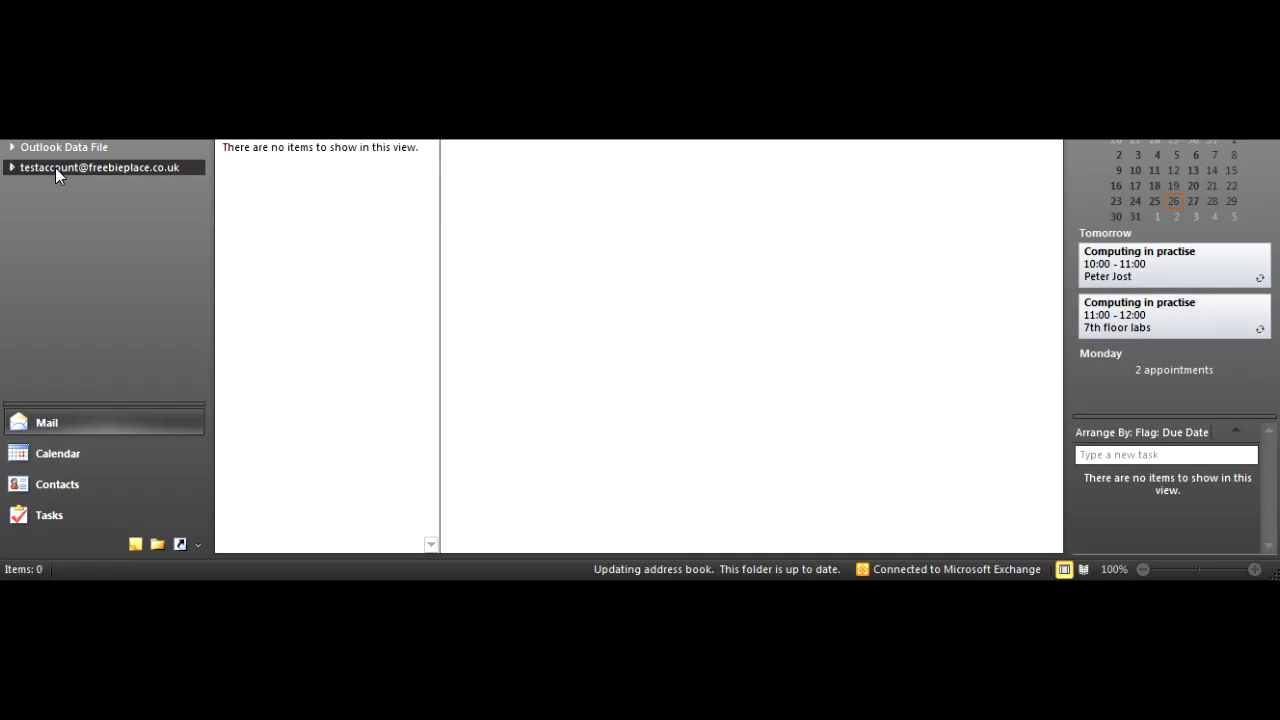
pyautogui.click(12, 168)
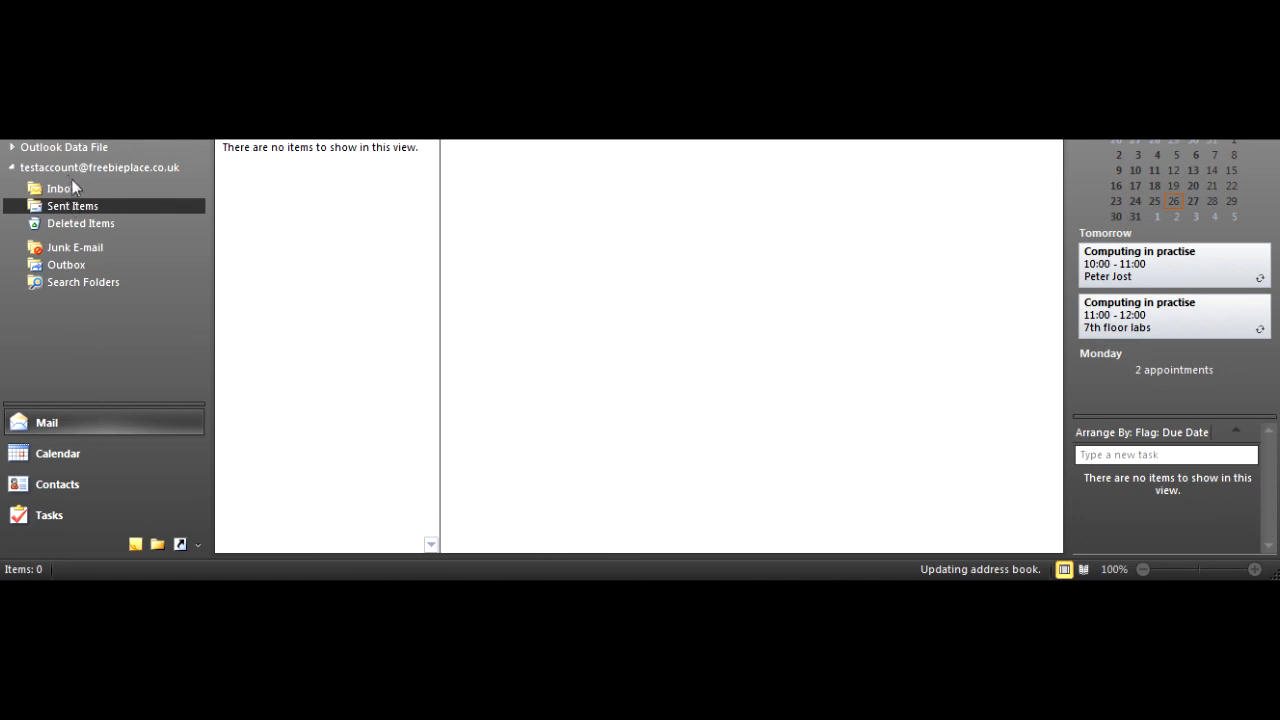
pyautogui.moveTo(72, 188)
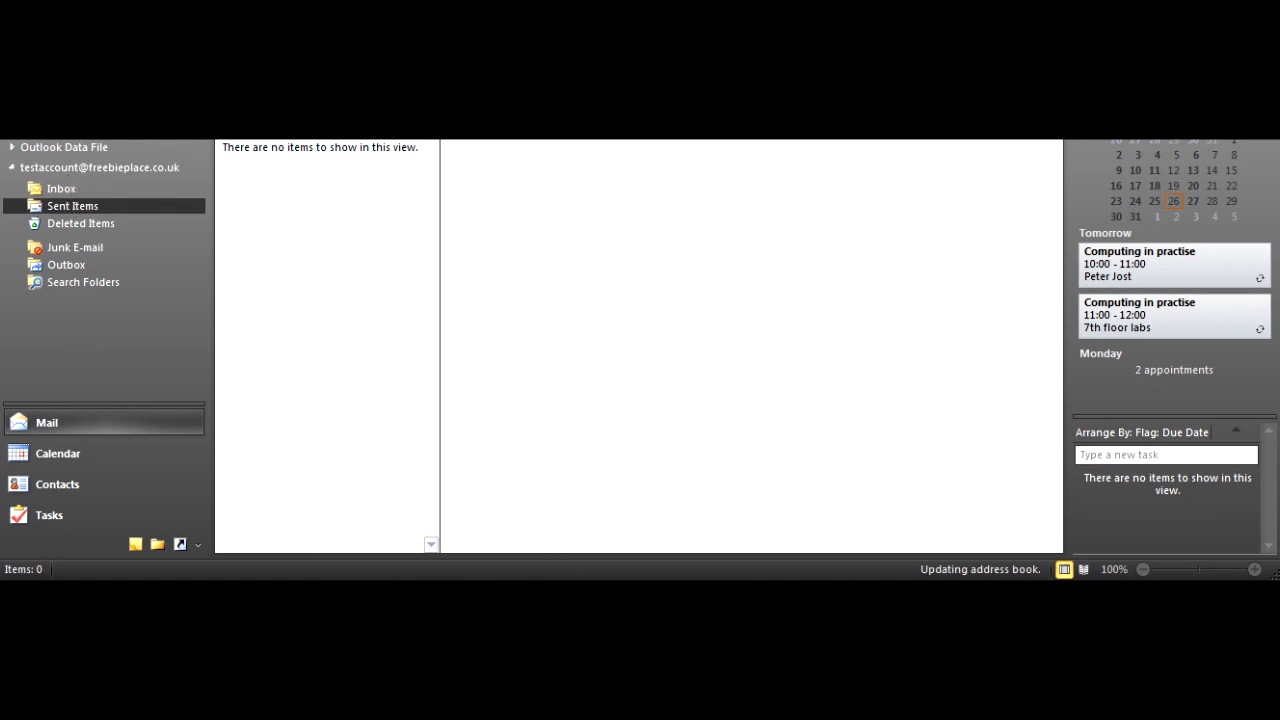
pyautogui.moveTo(348, 302)
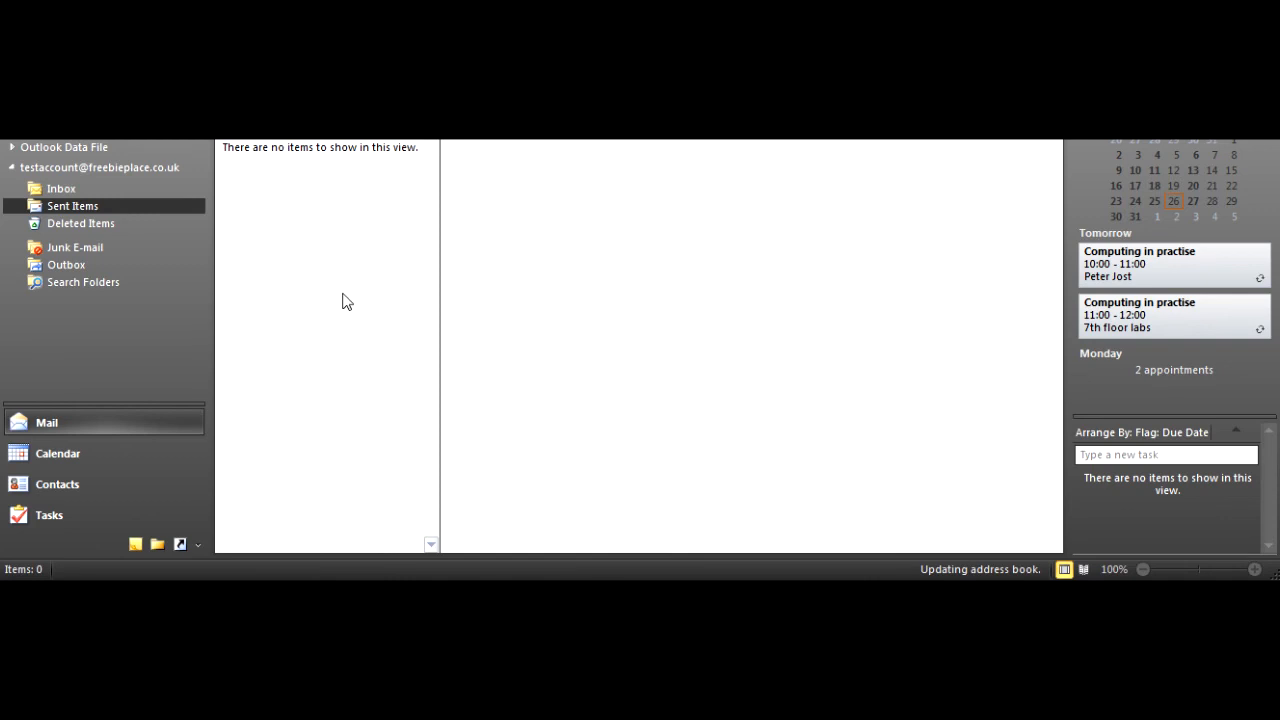
pyautogui.moveTo(360, 276)
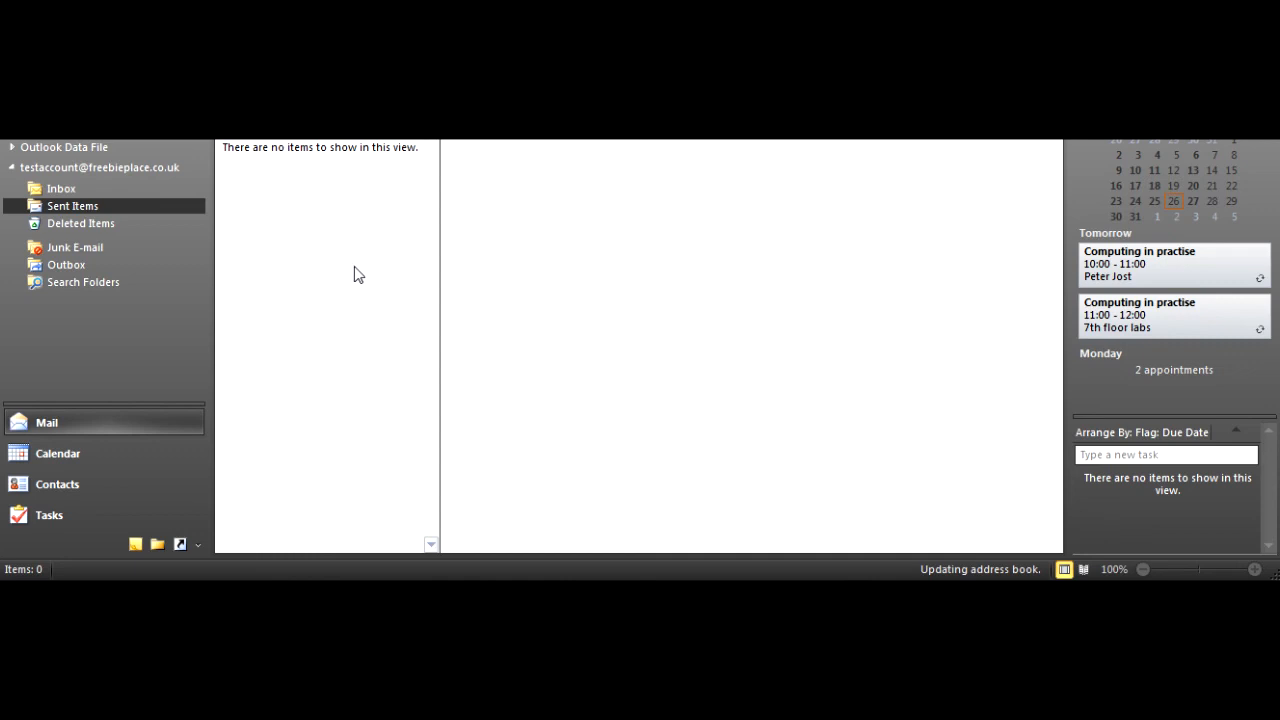
pyautogui.moveTo(356, 272)
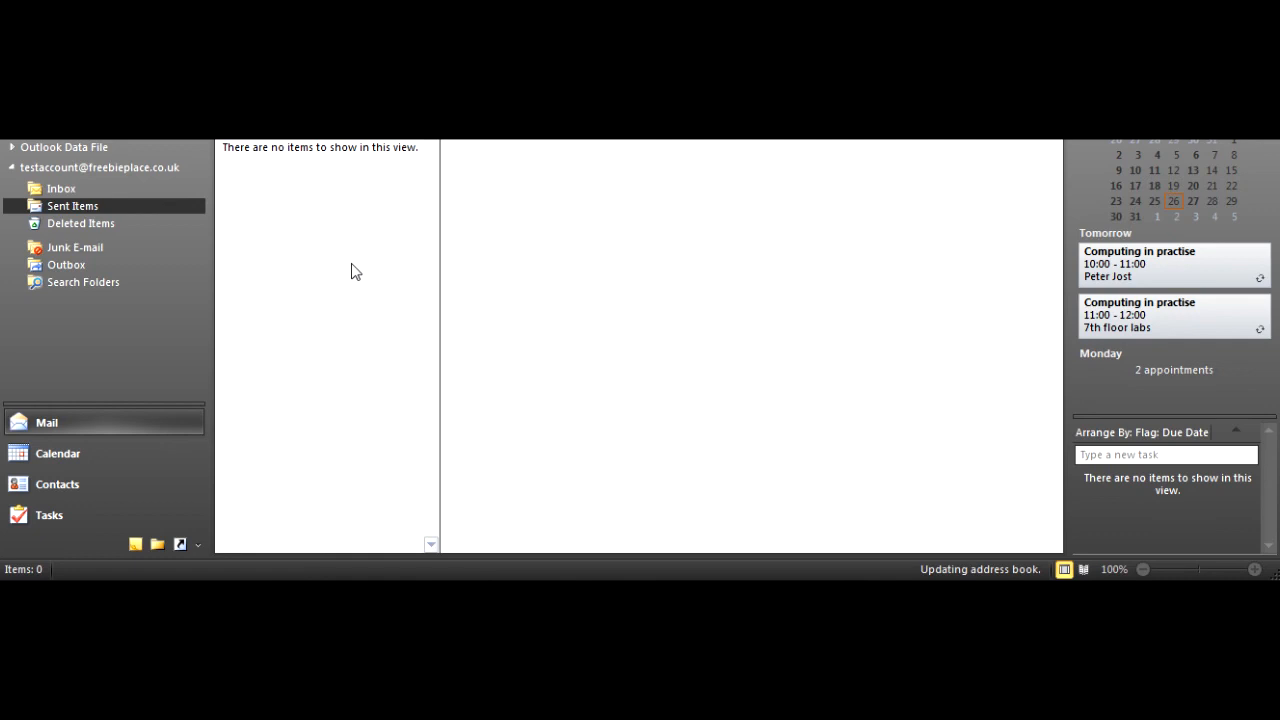
pyautogui.moveTo(352, 268)
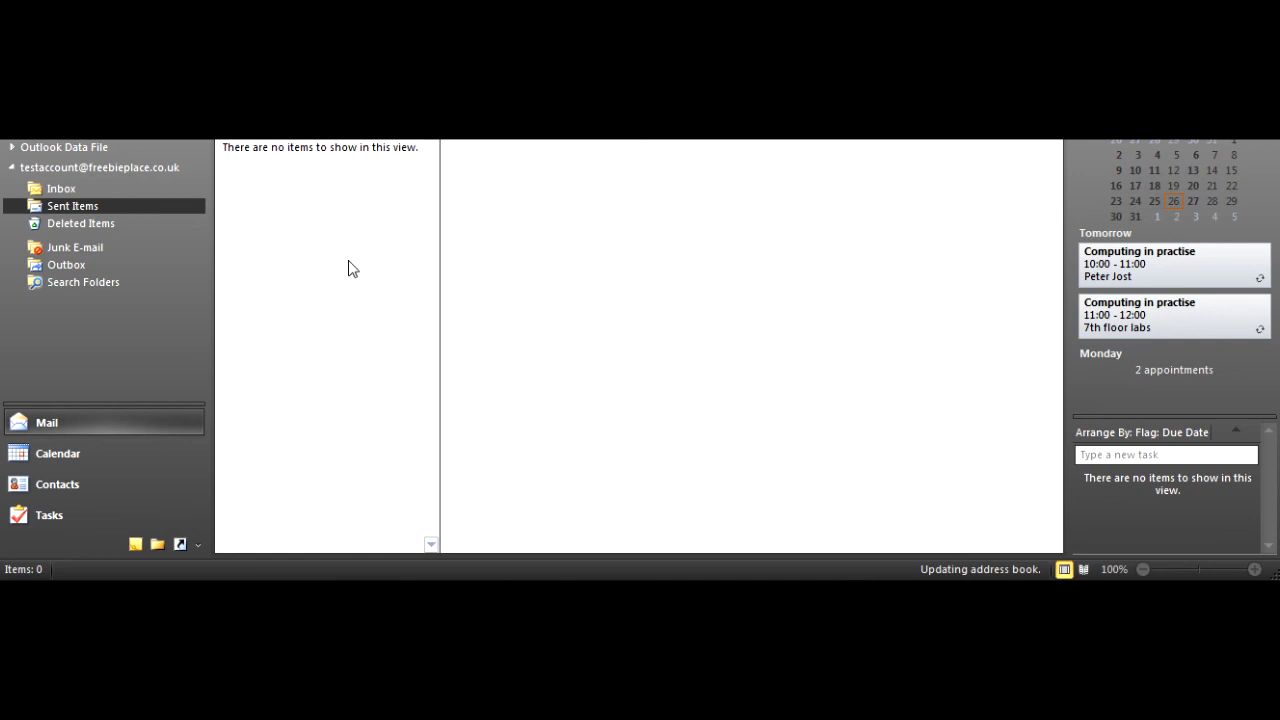
pyautogui.moveTo(1184, 388)
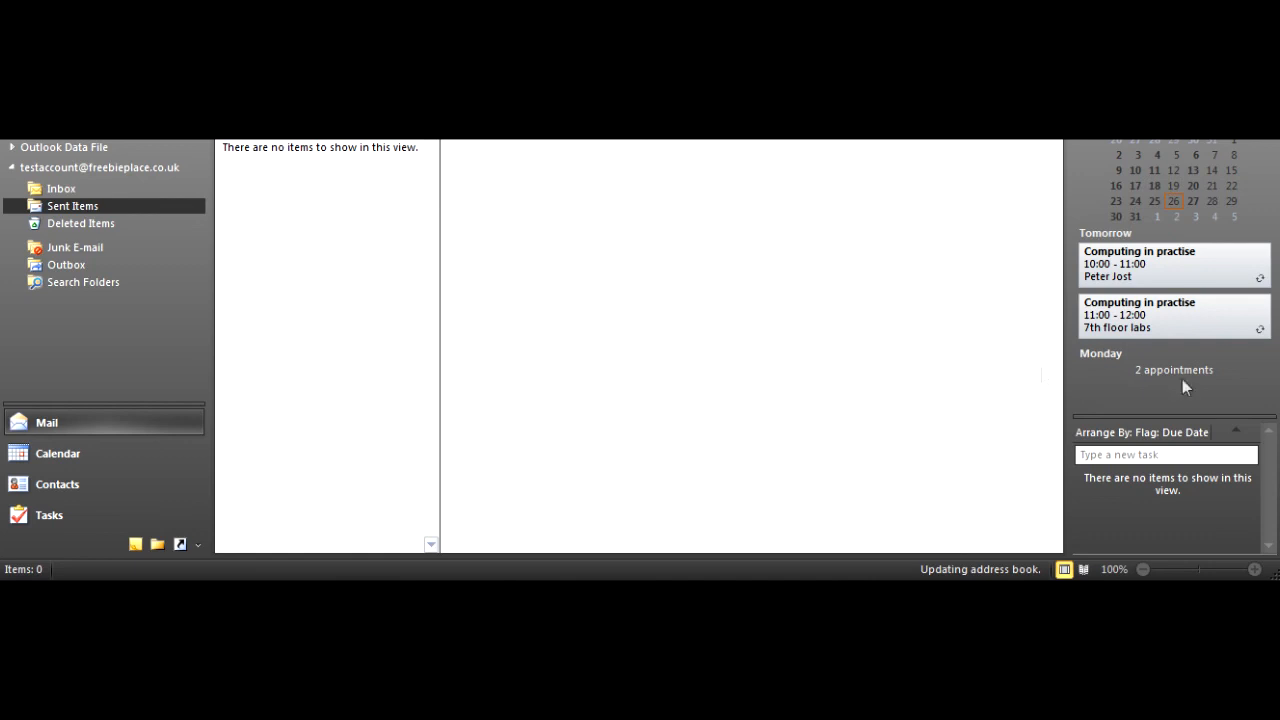